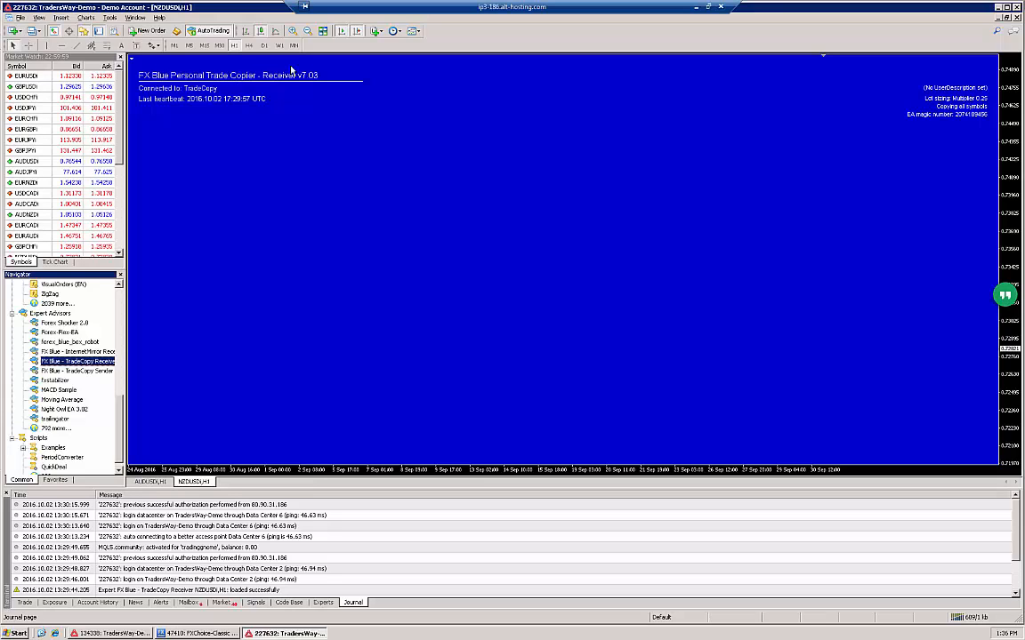
mouse_move(367, 211)
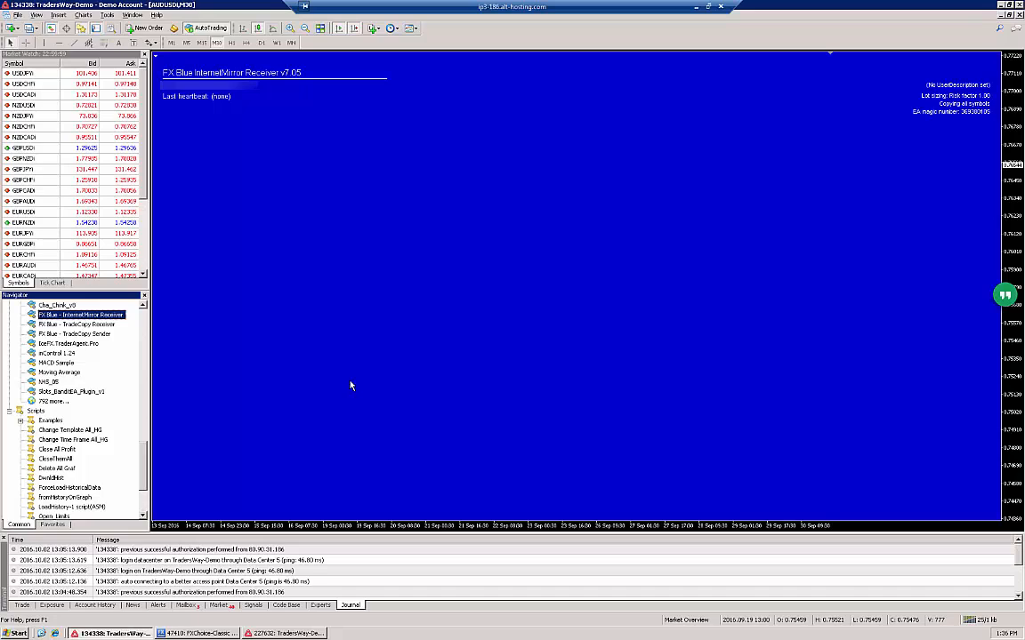
mouse_move(354, 385)
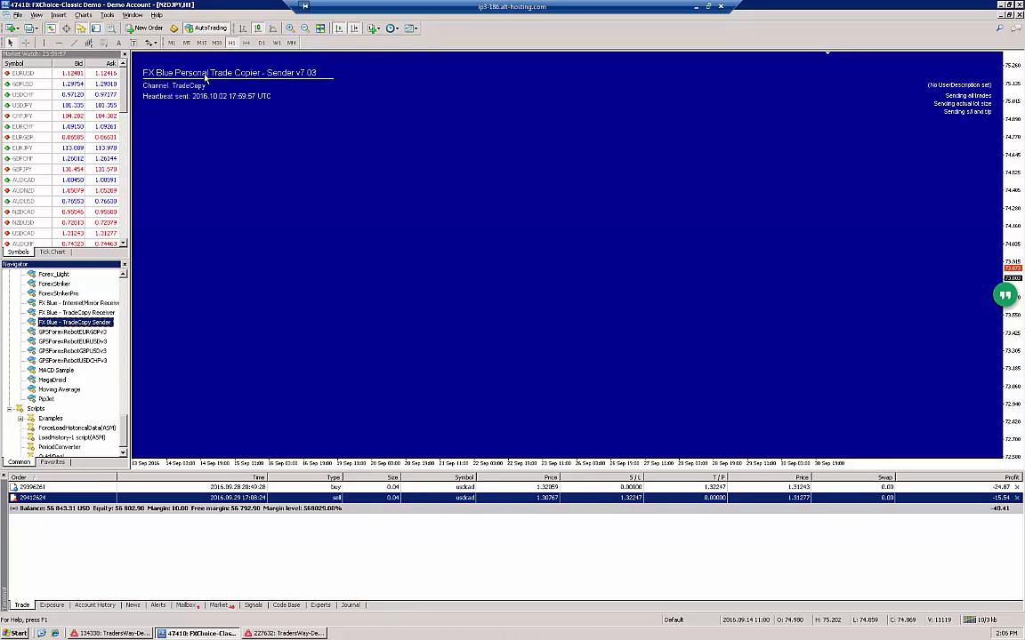
mouse_move(239, 91)
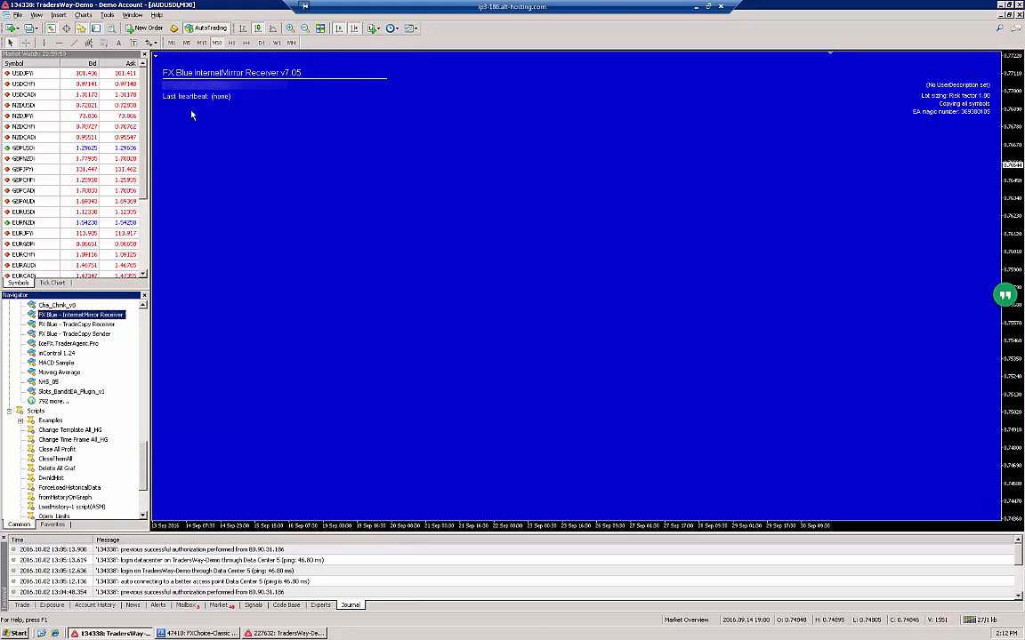
mouse_move(316, 478)
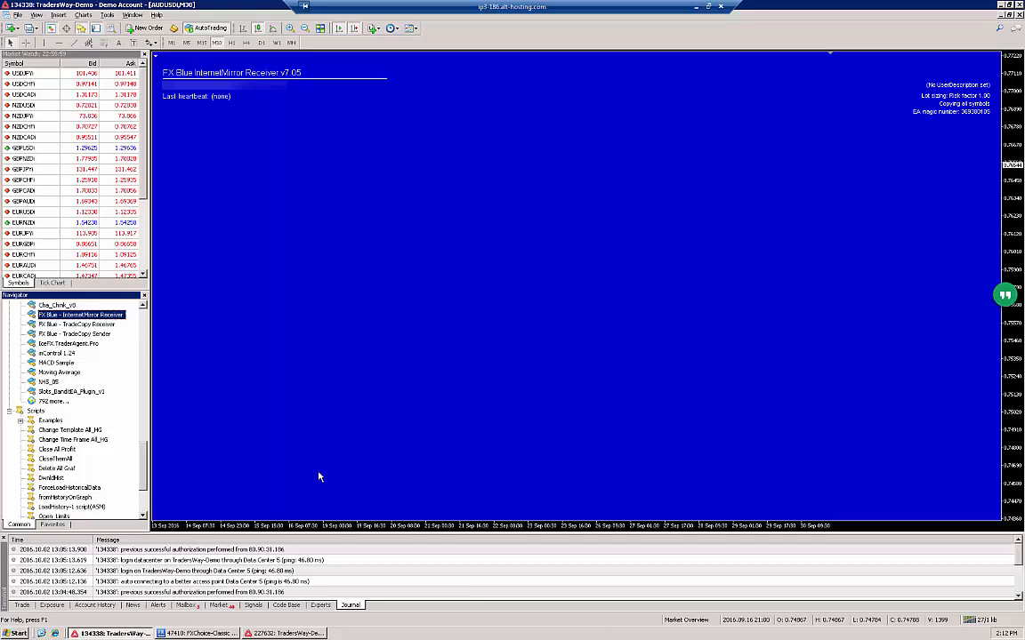
mouse_move(322, 476)
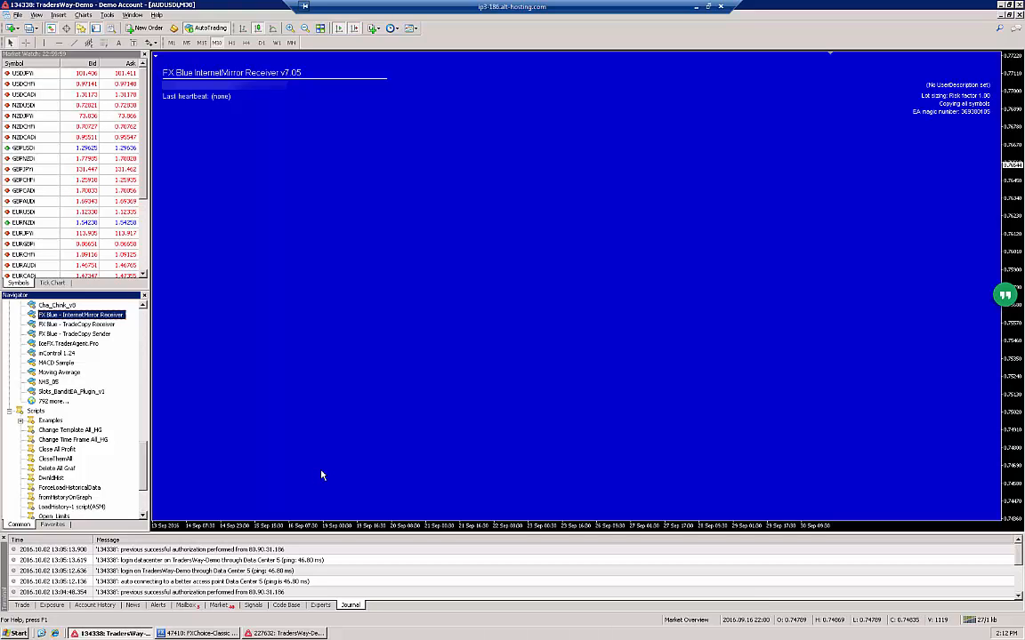
mouse_move(331, 483)
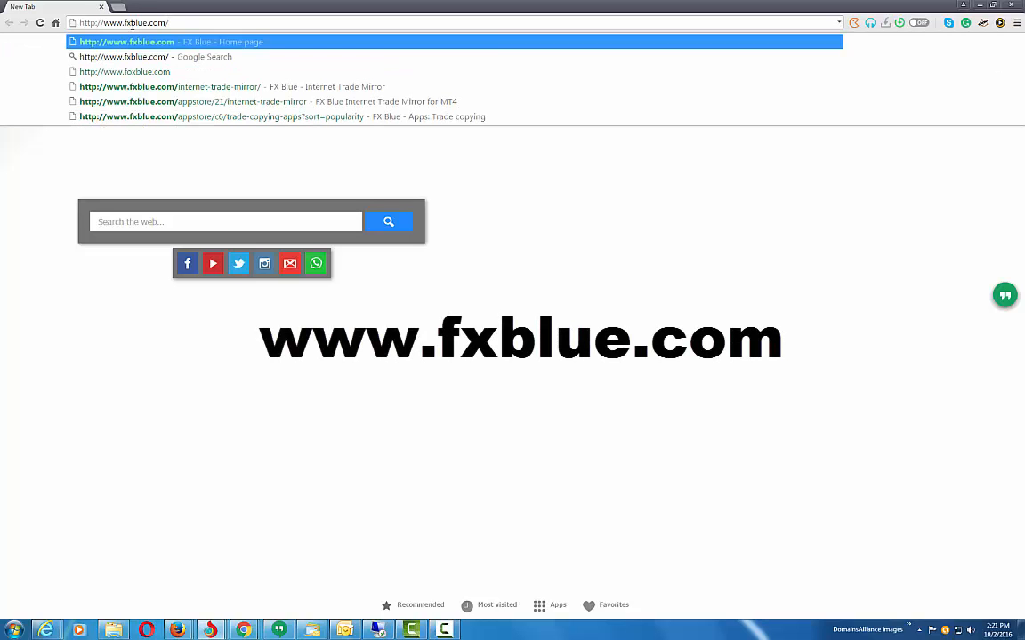
mouse_move(207, 30)
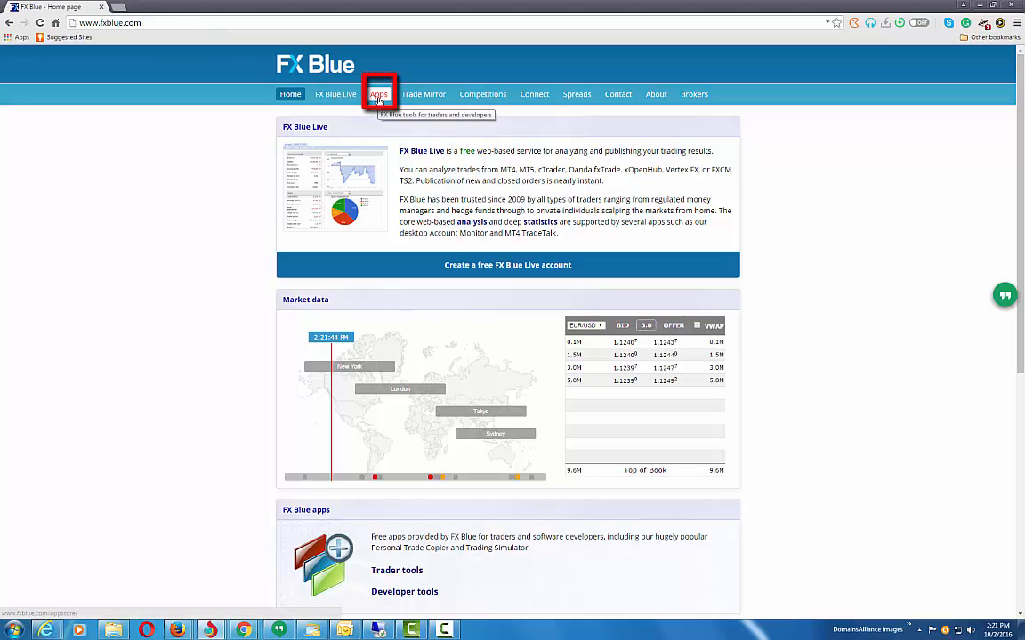
Step: Browse FX Blue Apps, then Trader tools, then Trade copying to list the MT4 copier apps
click(381, 94)
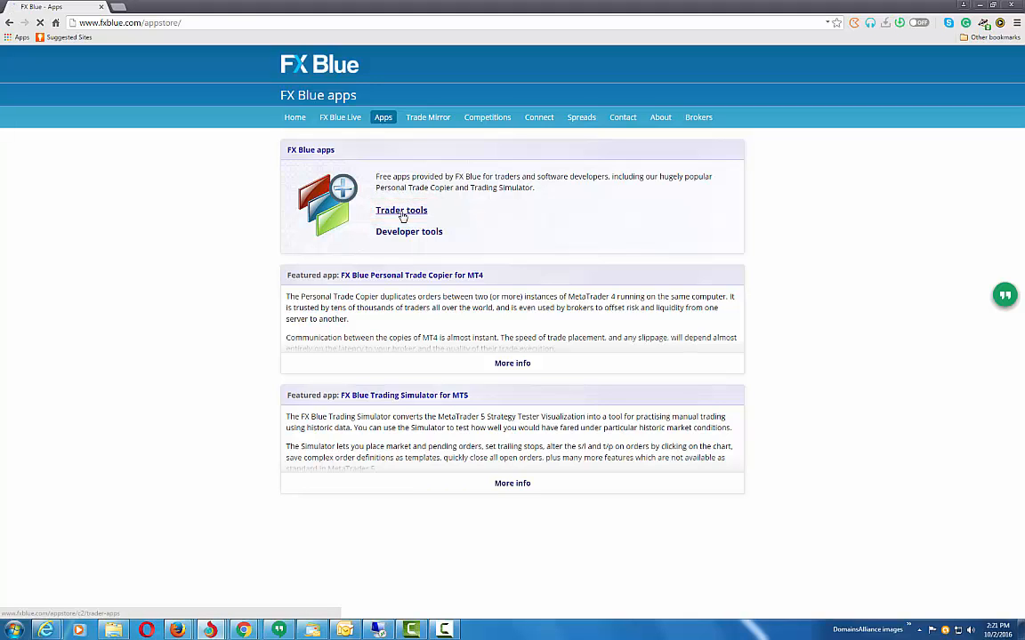
click(401, 210)
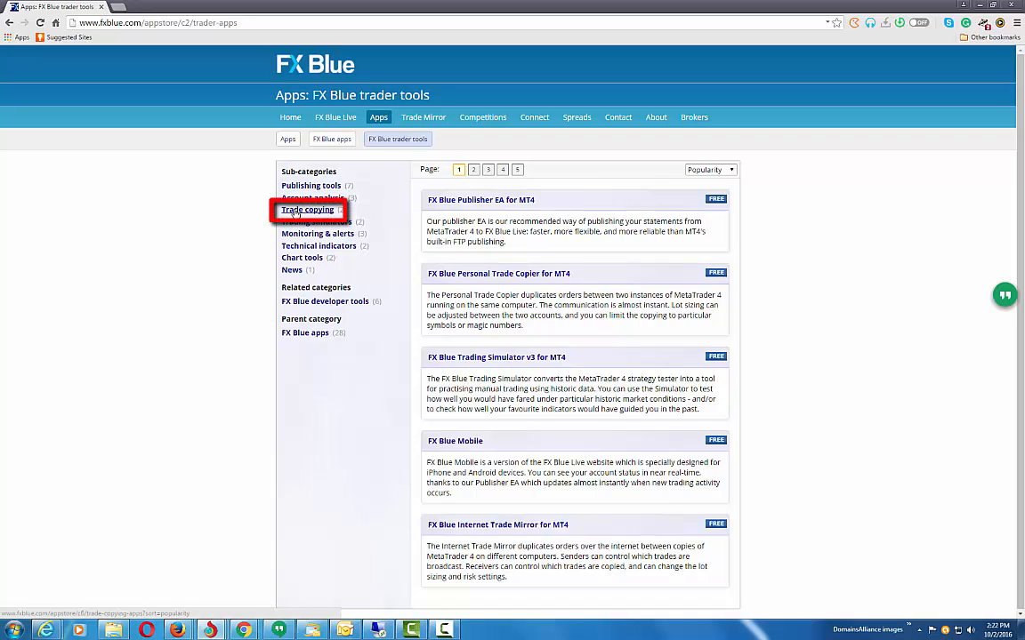
click(306, 209)
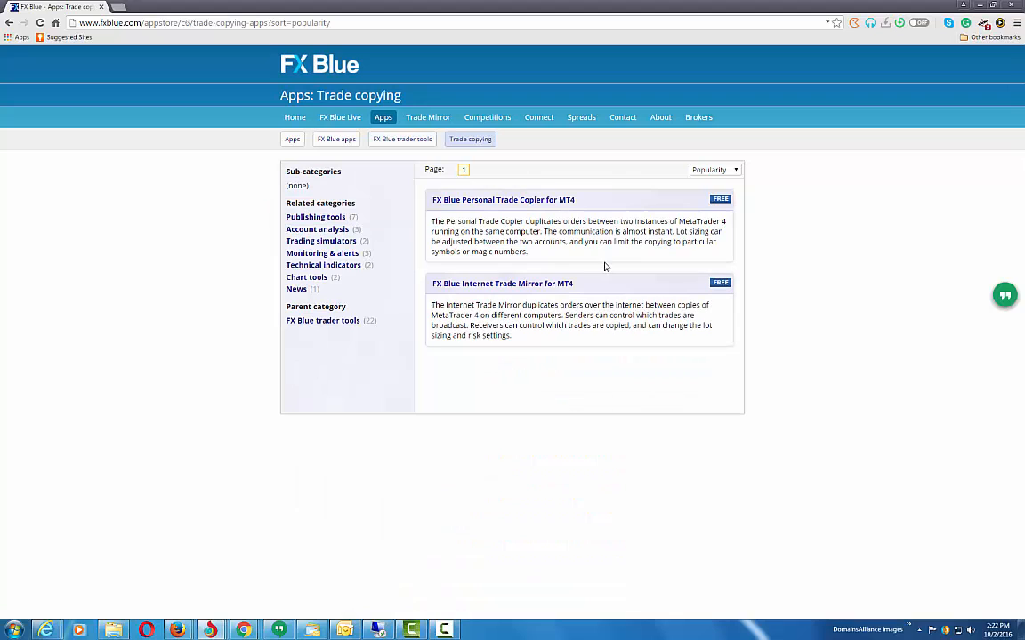
mouse_move(595, 270)
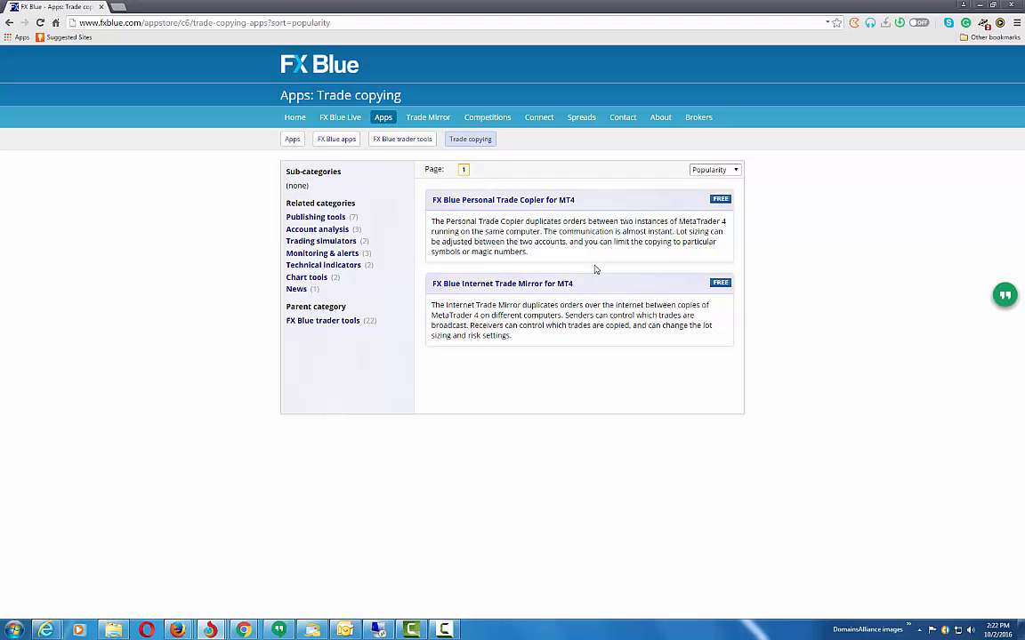
mouse_move(599, 265)
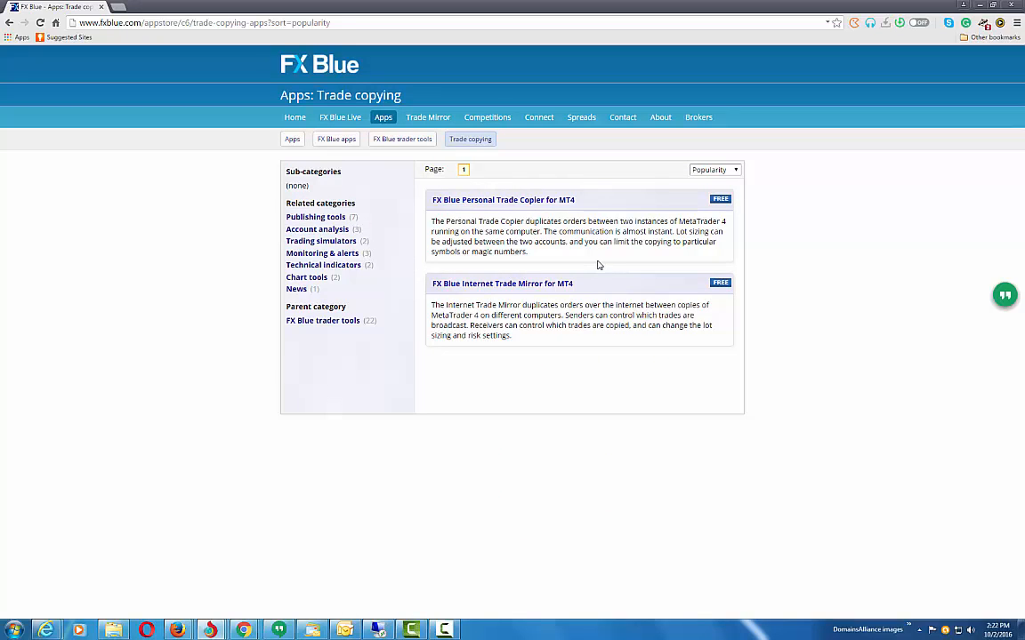
mouse_move(479, 250)
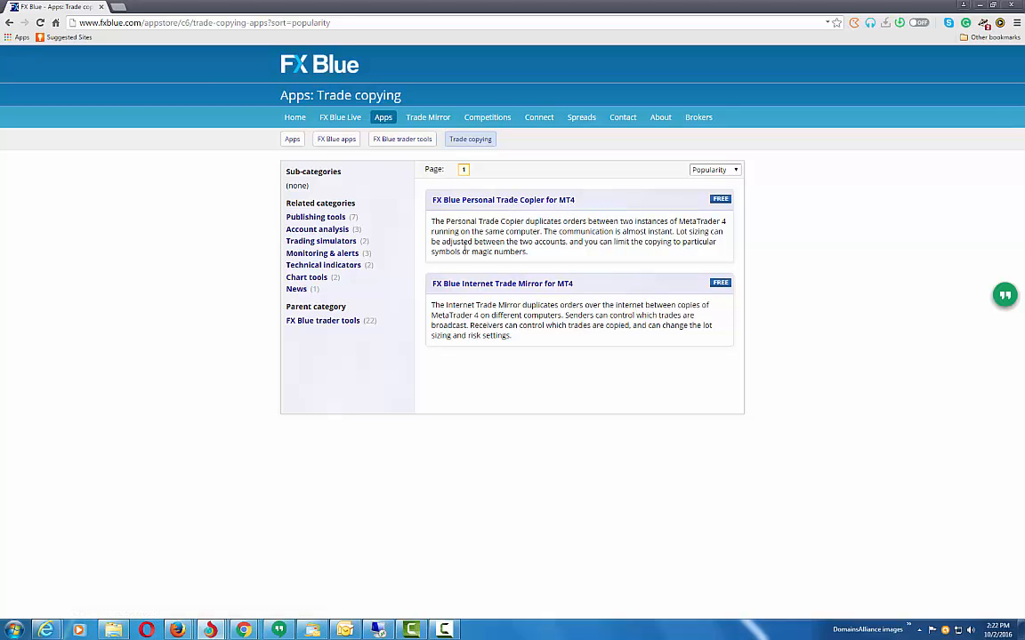
mouse_move(484, 288)
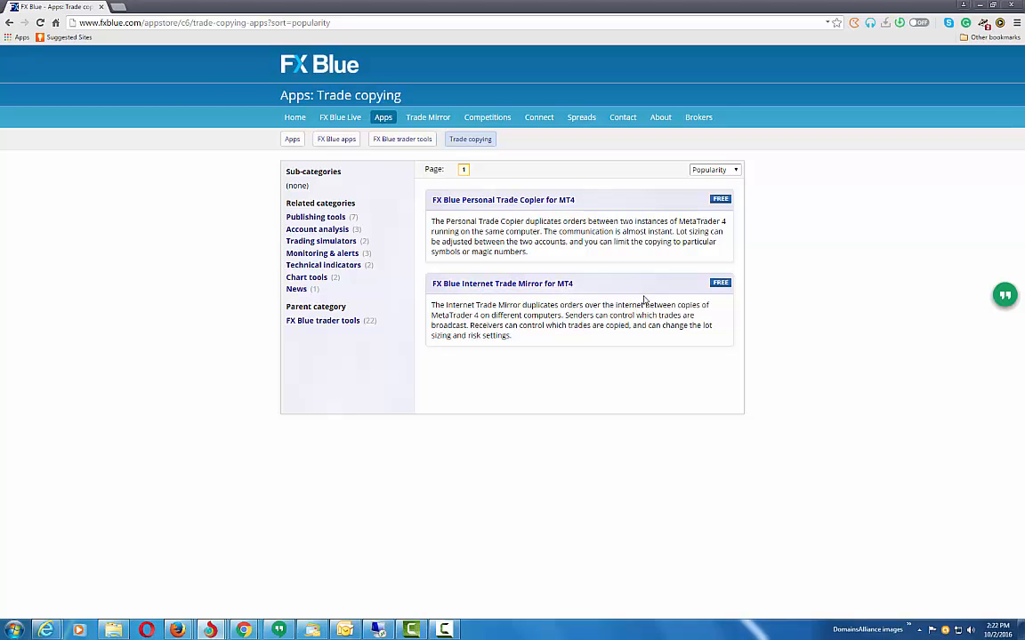
mouse_move(555, 242)
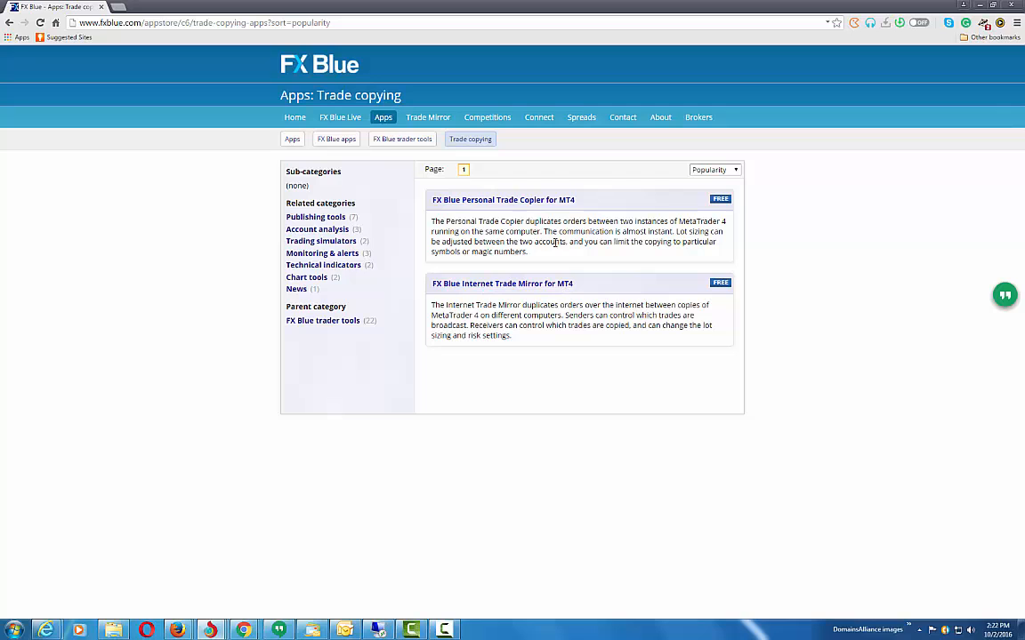
Step: Request the free Personal Trade Copier for MT4 download and acknowledge the registration notice
click(497, 199)
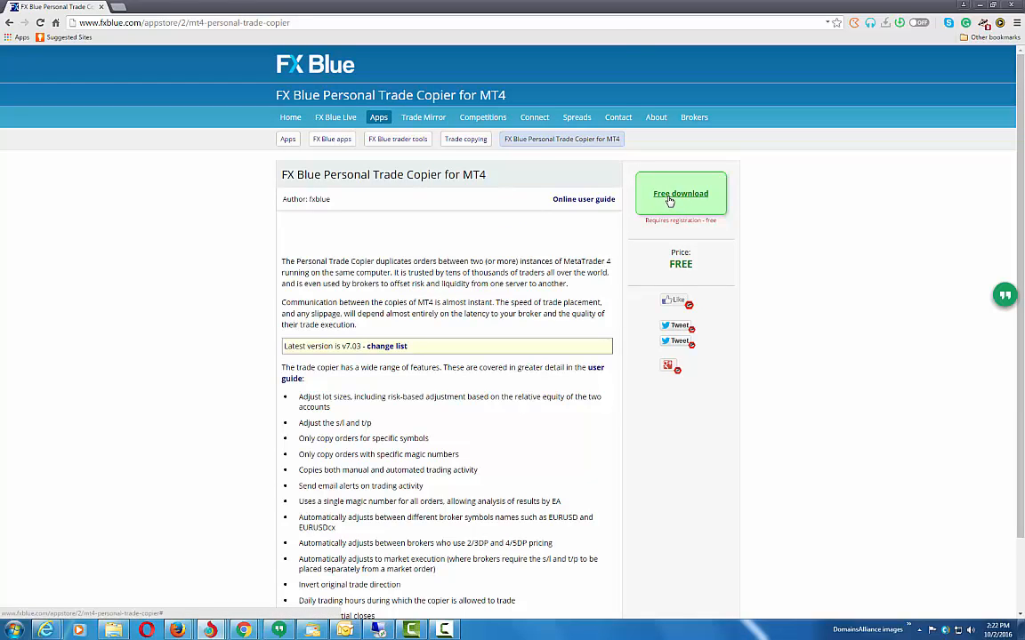
click(680, 193)
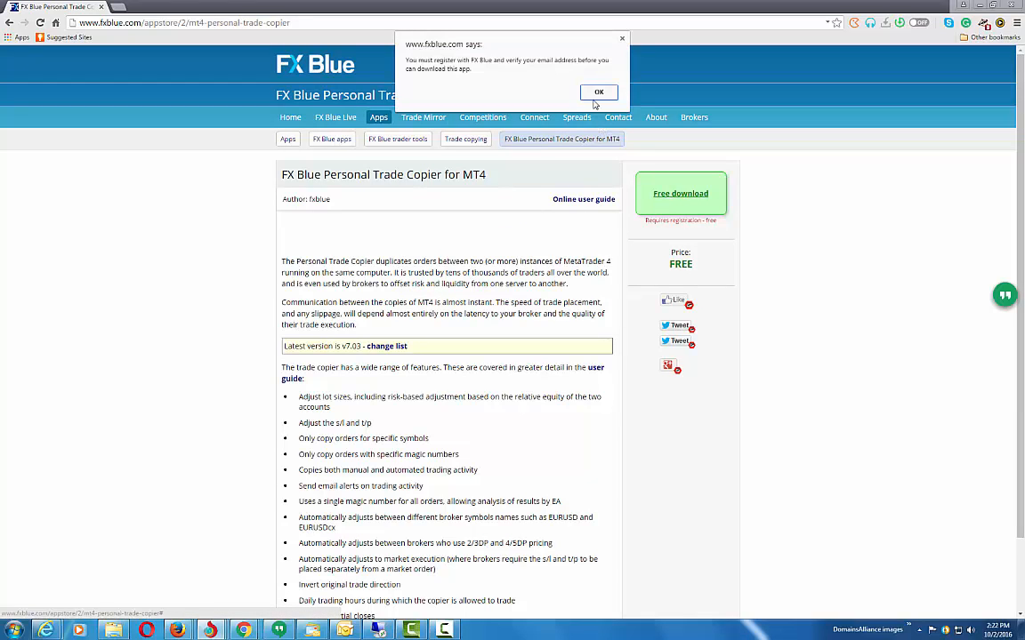
click(599, 91)
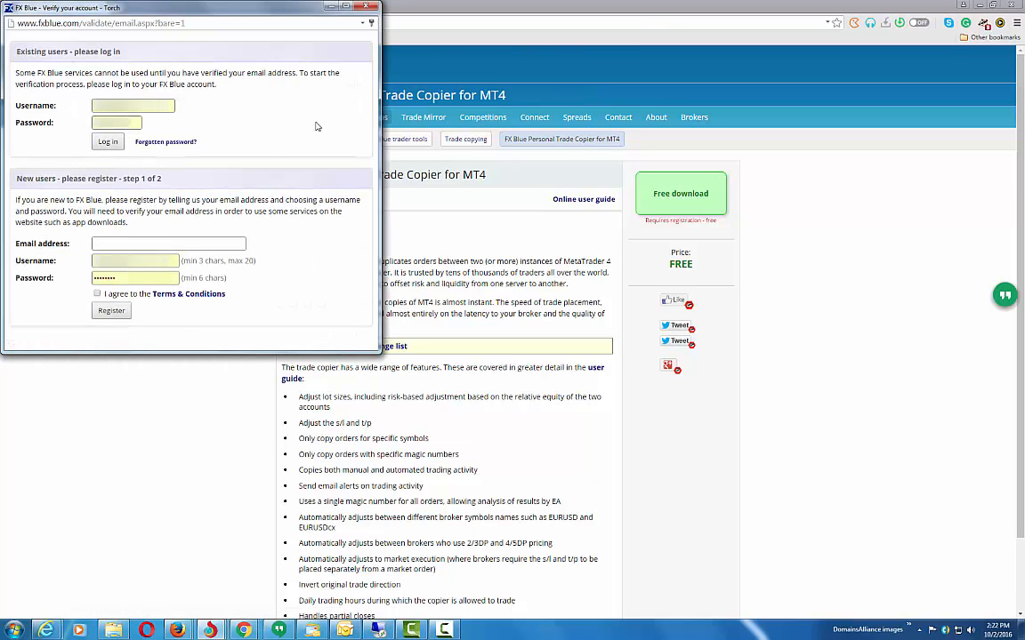
mouse_move(711, 223)
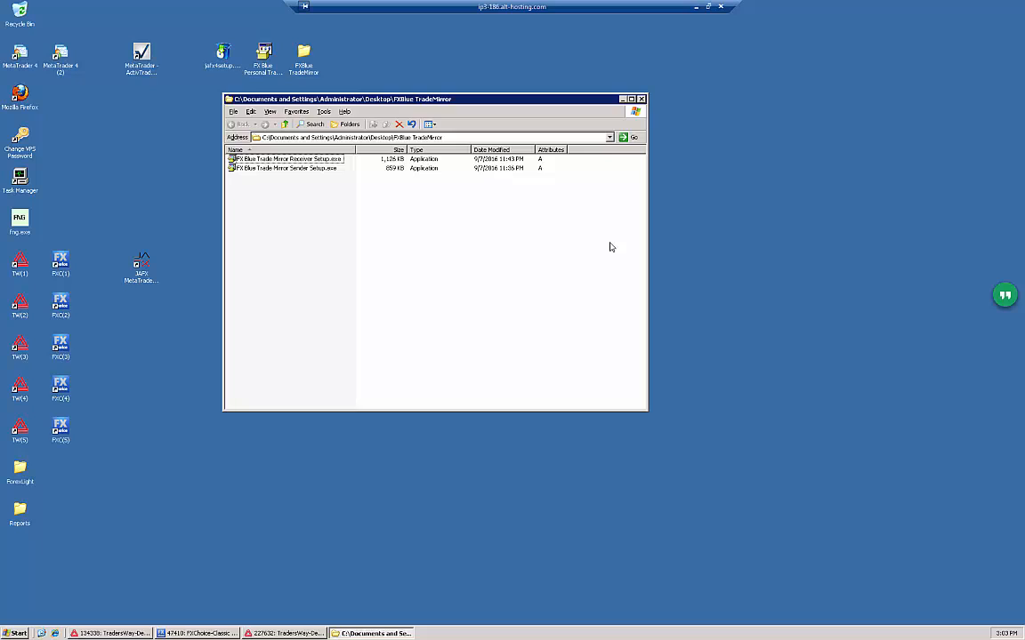
mouse_move(604, 242)
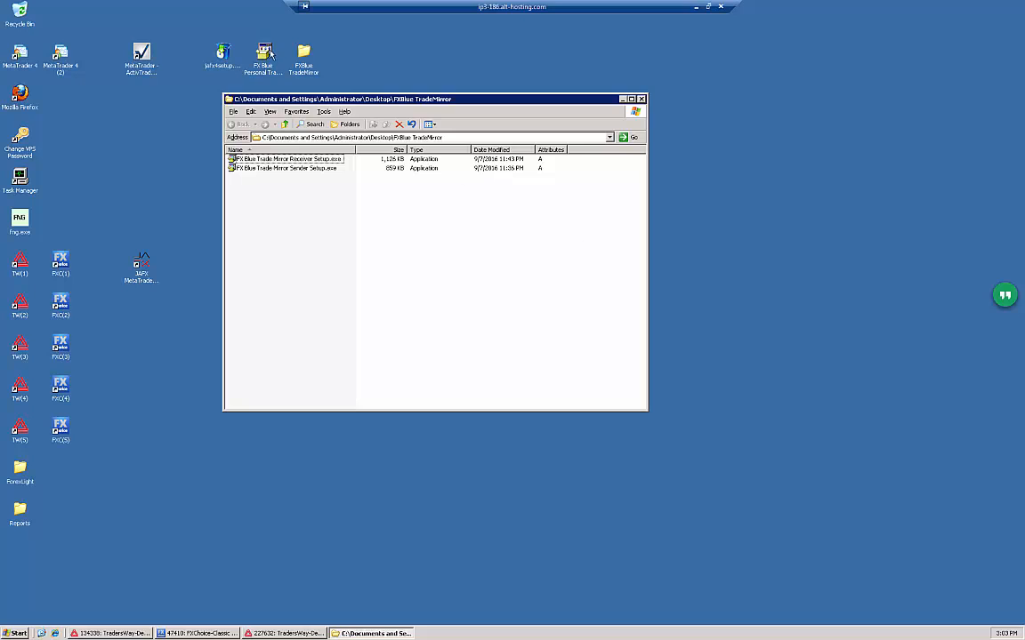
mouse_move(263, 54)
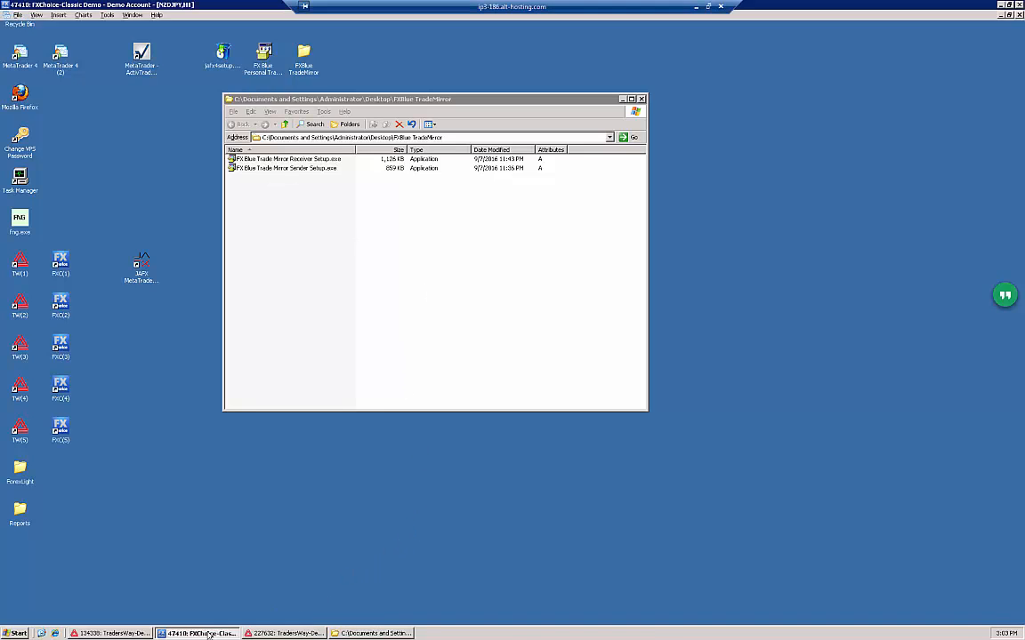
Step: Close the FXChoice MetaTrader 4 terminal and return to the FXBlue TradeMirror folder
click(193, 635)
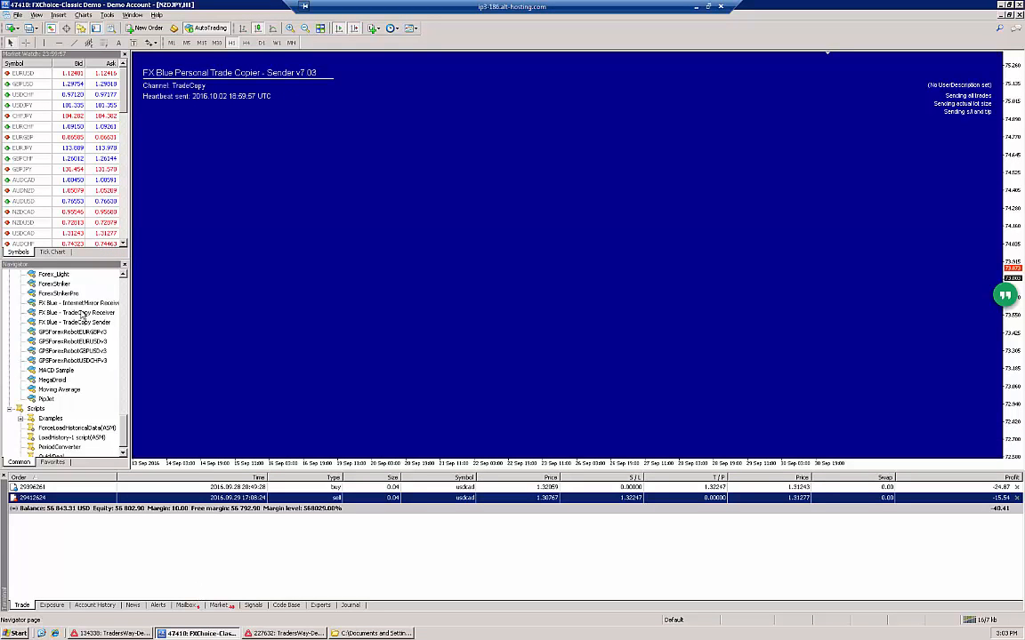
click(75, 302)
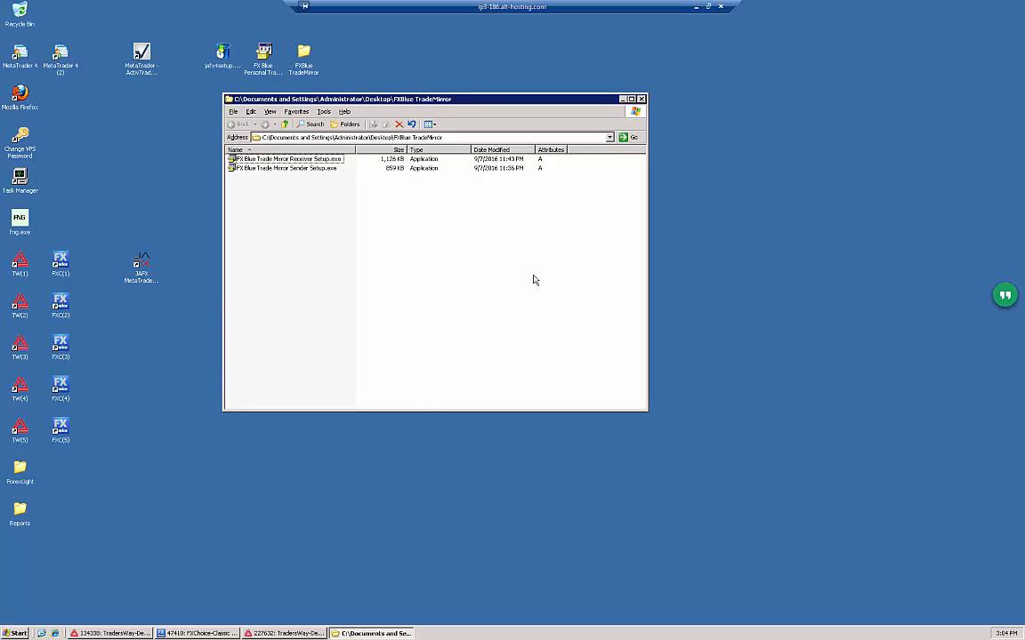
click(284, 168)
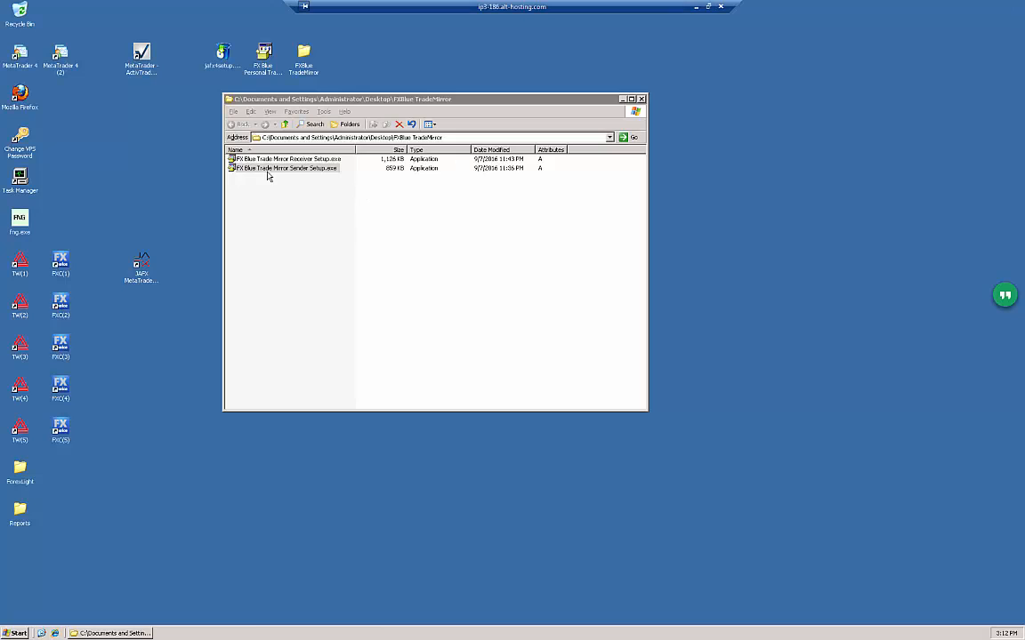
Step: Run FX Blue Trade Mirror Sender Setup.exe from the TradeMirror folder
click(285, 168)
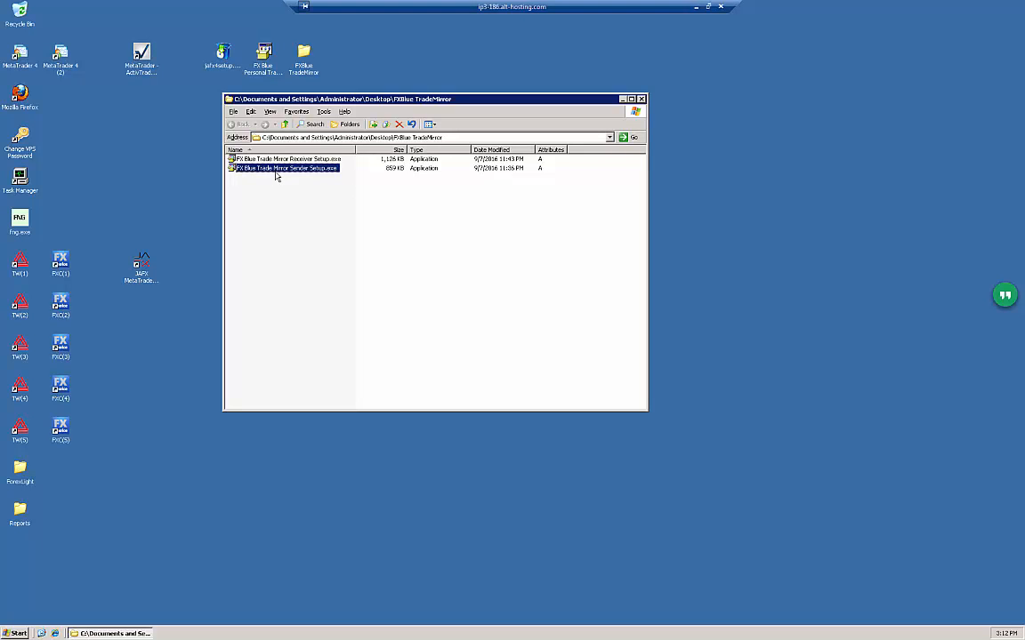
mouse_move(288, 175)
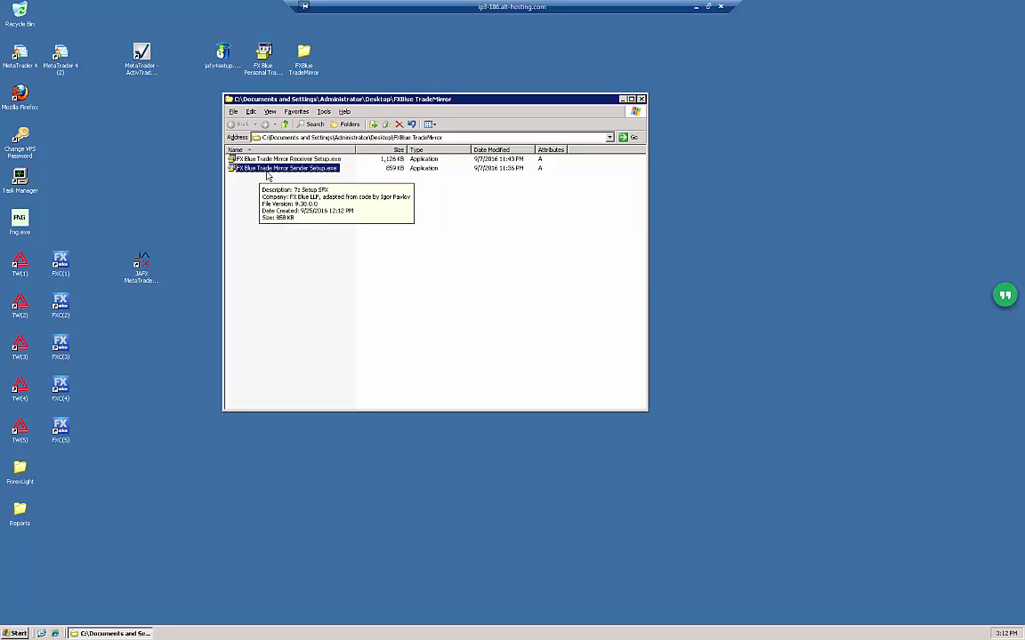
mouse_move(272, 178)
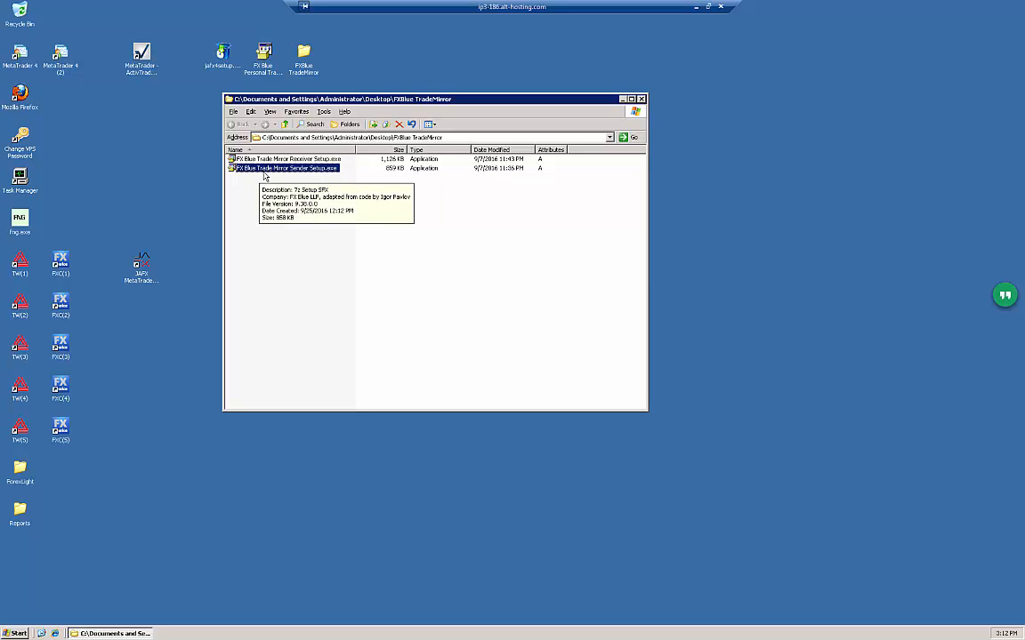
mouse_move(274, 179)
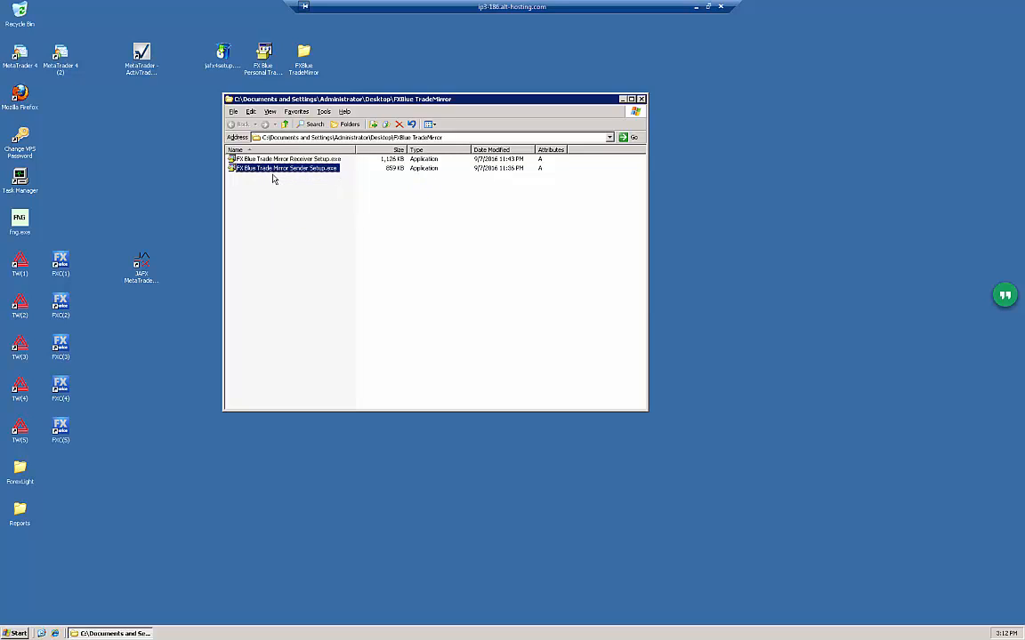
mouse_move(298, 173)
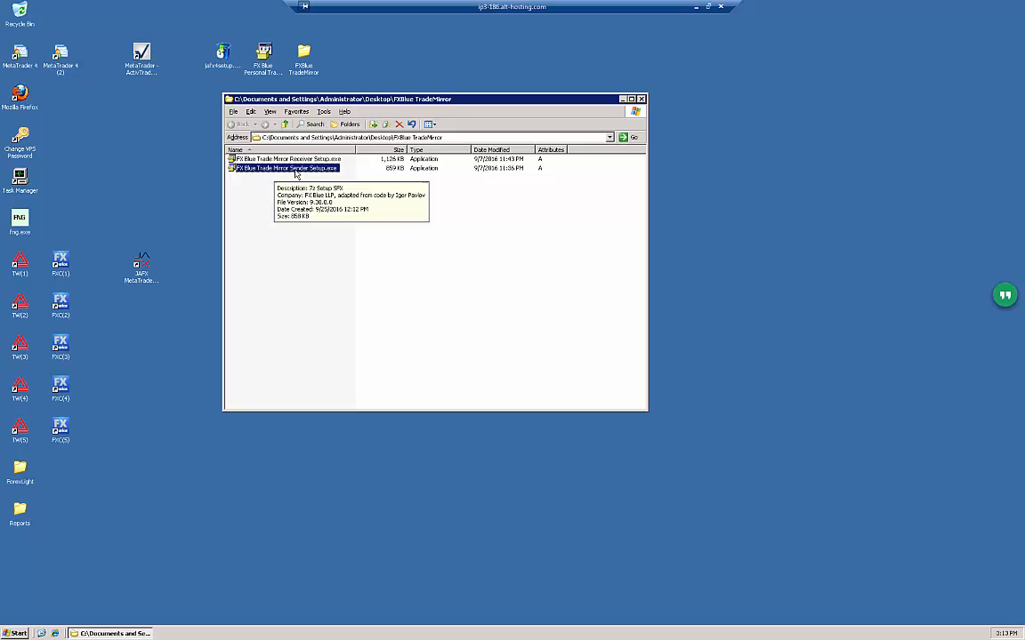
double_click(285, 168)
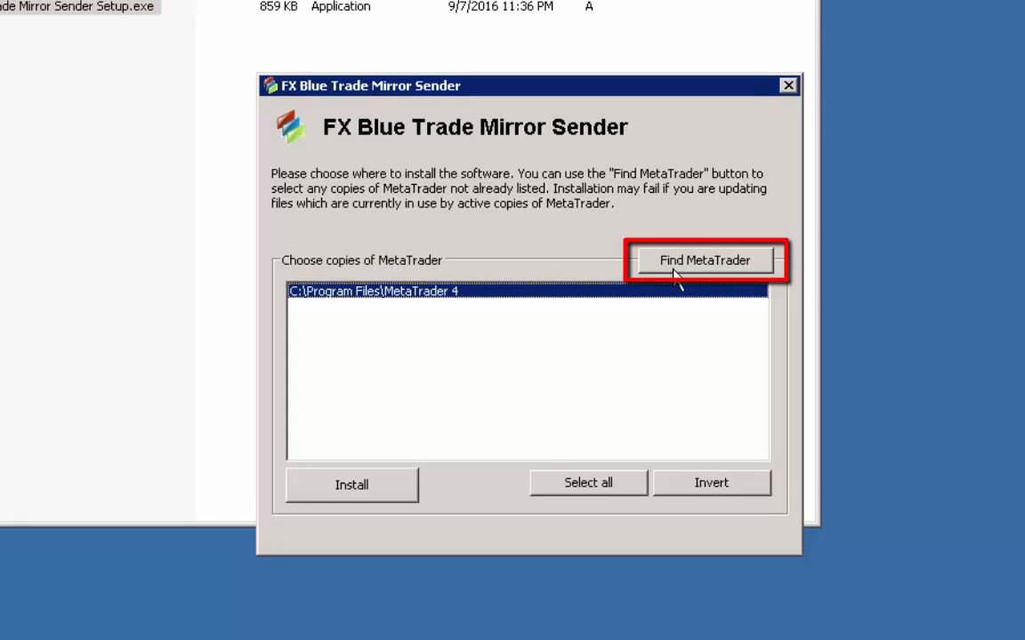
mouse_move(683, 273)
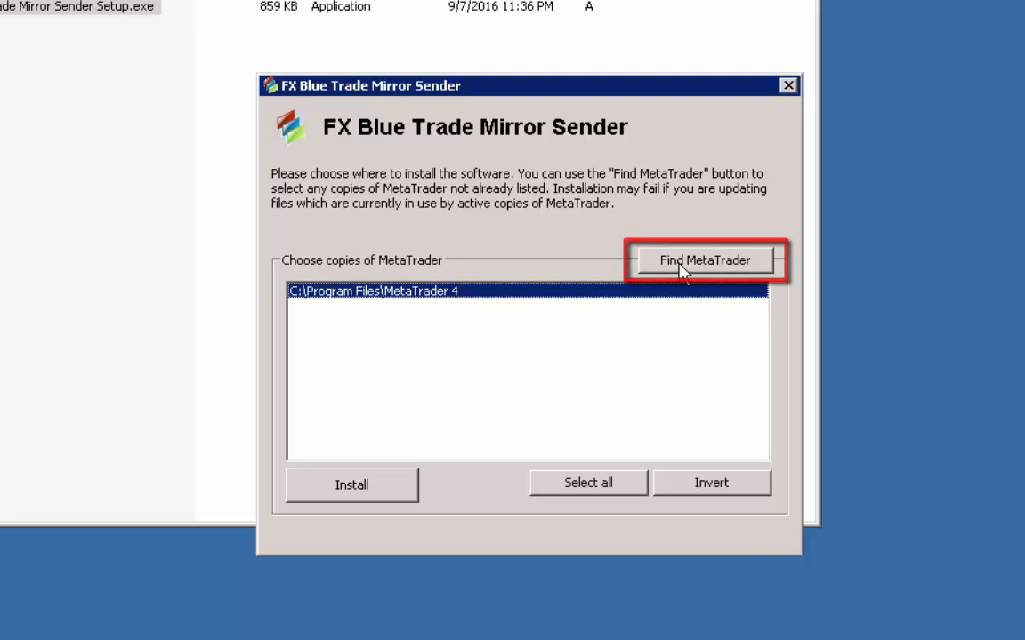
Step: Add C:\MT4\ActivTrades(1) to the installer's MetaTrader list
click(703, 260)
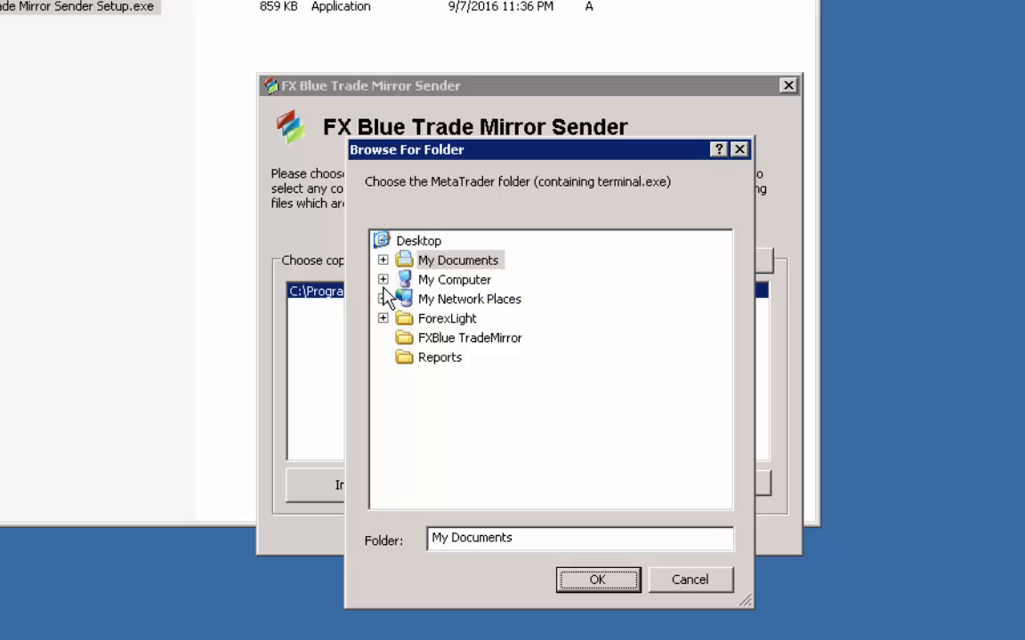
mouse_move(393, 285)
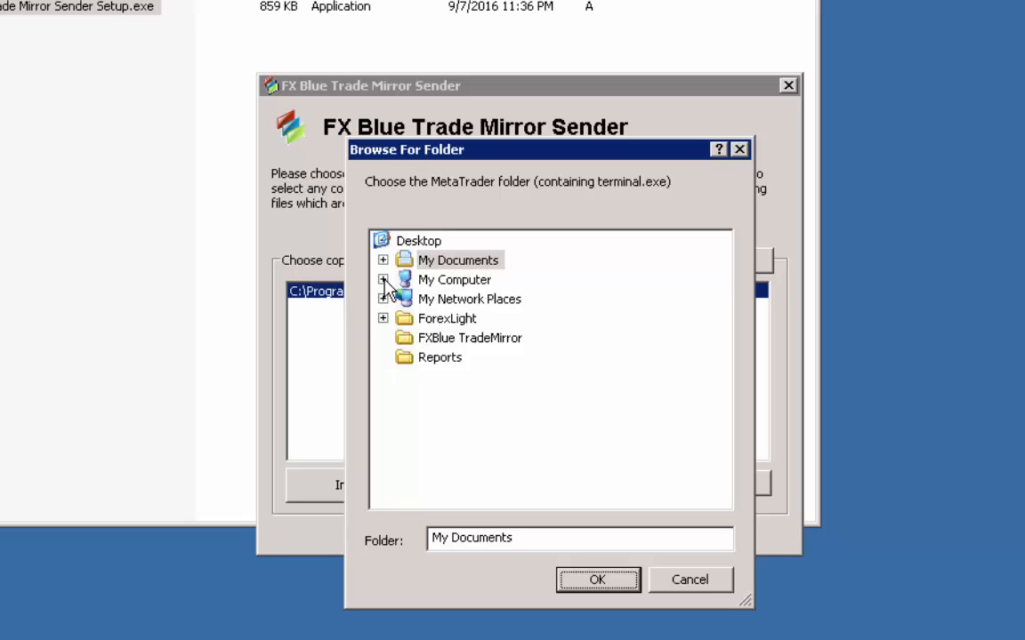
click(382, 280)
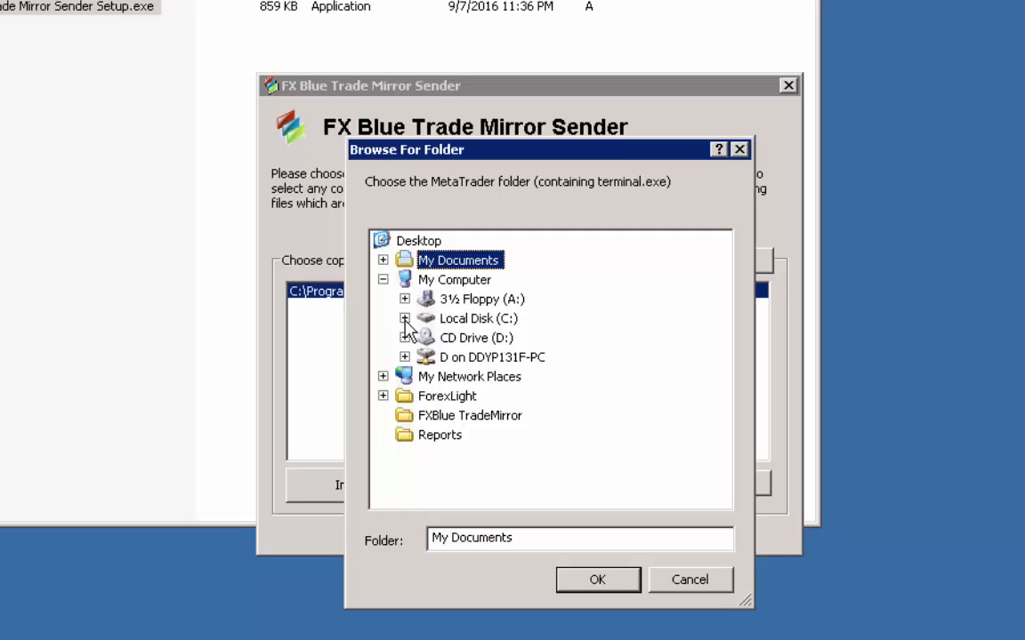
click(405, 319)
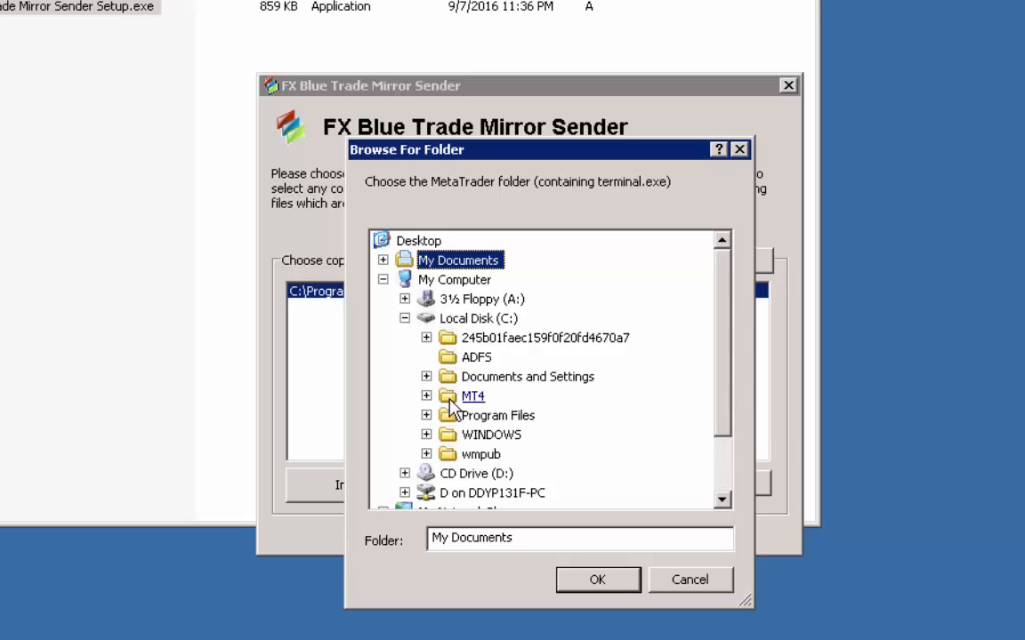
mouse_move(465, 404)
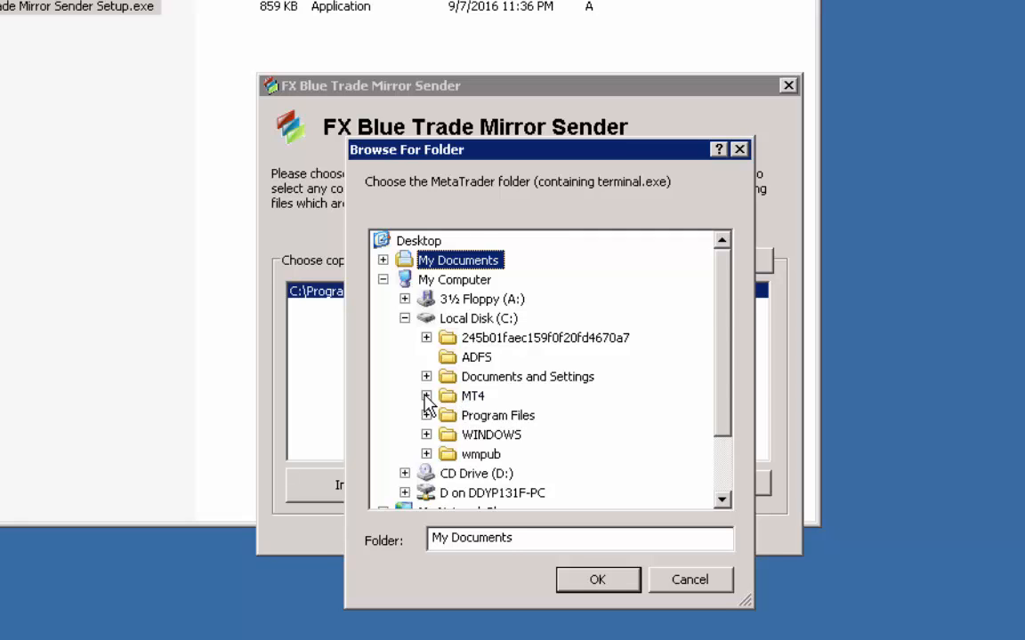
click(426, 396)
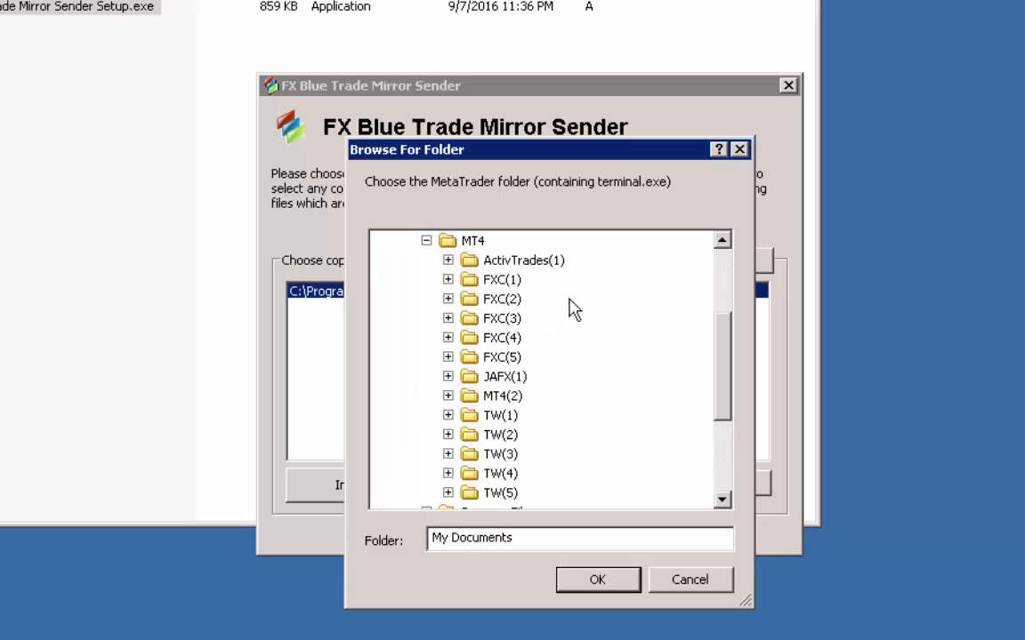
mouse_move(537, 283)
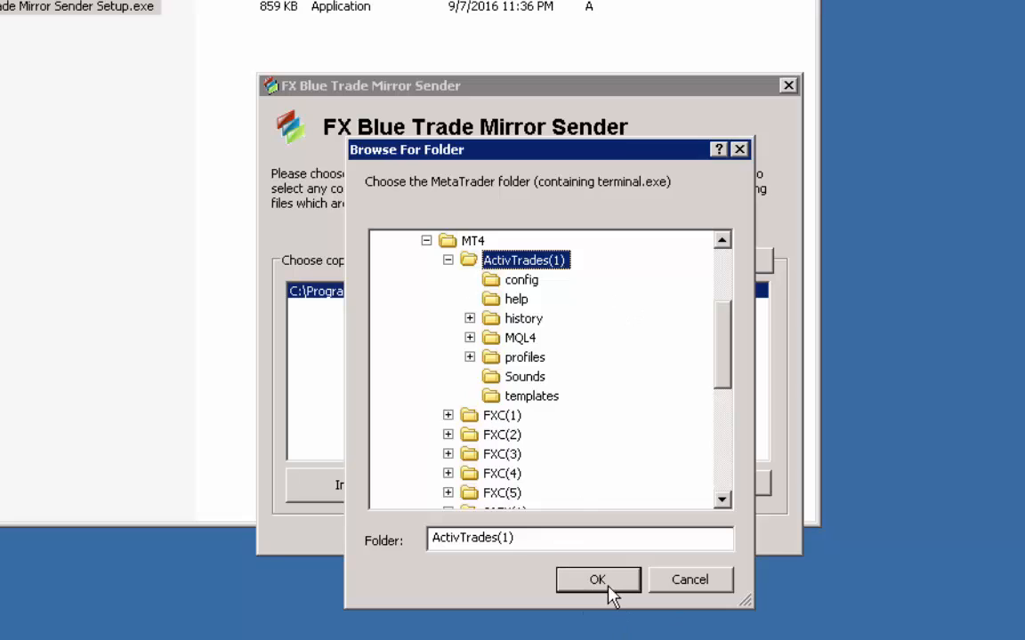
click(597, 580)
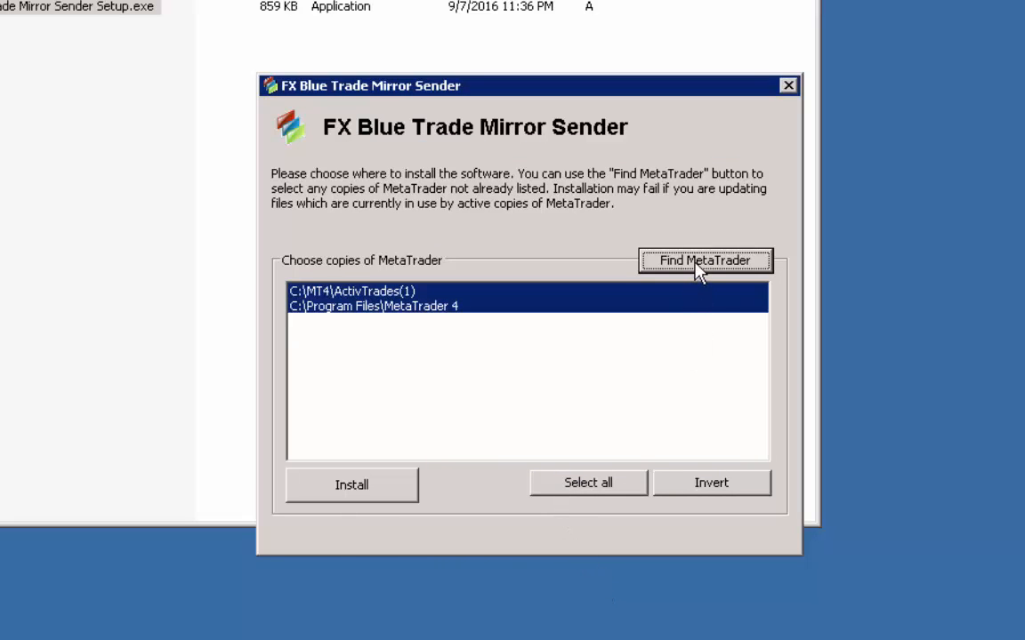
Step: Add C:\MT4\FXC(1) to the installer's MetaTrader list
click(705, 261)
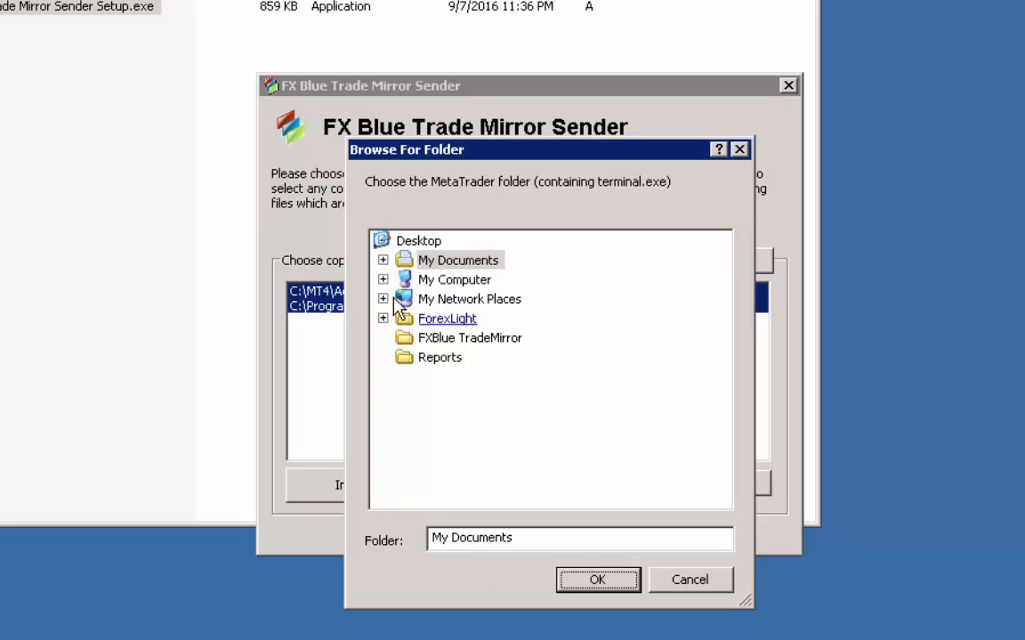
click(382, 279)
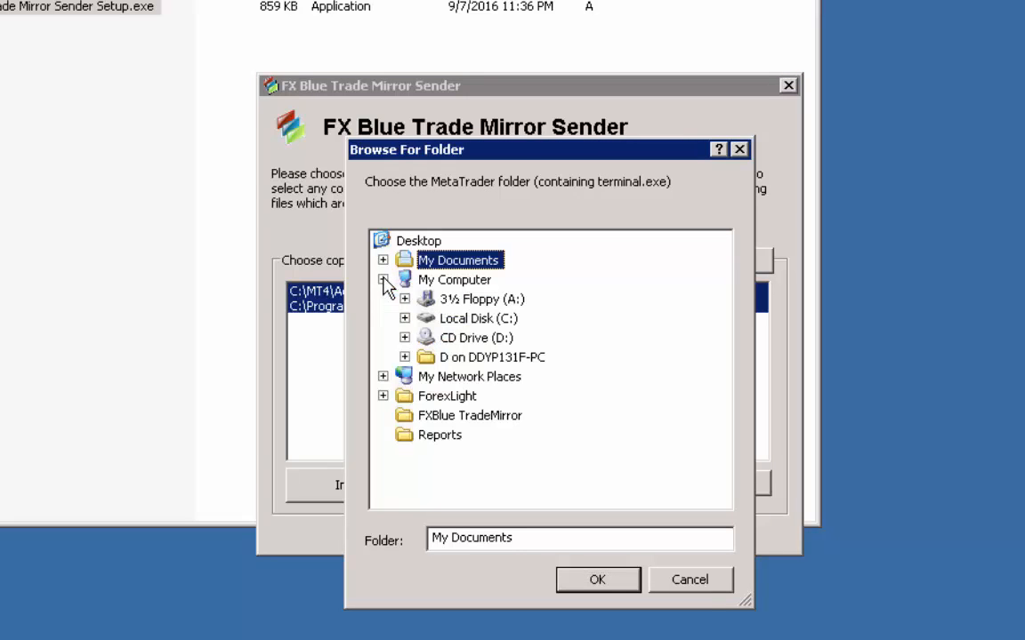
click(404, 318)
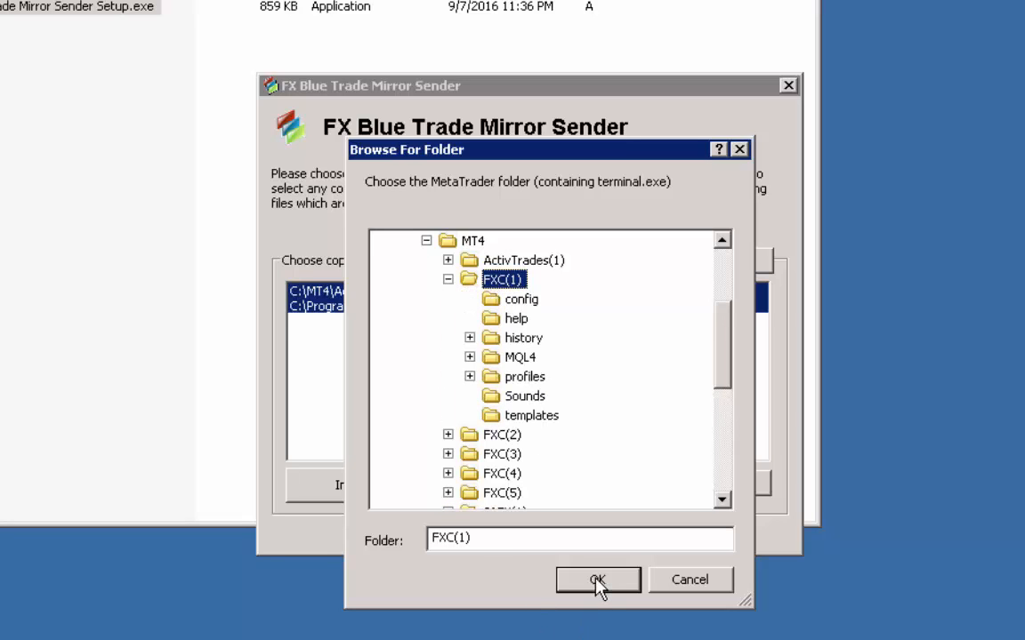
click(598, 580)
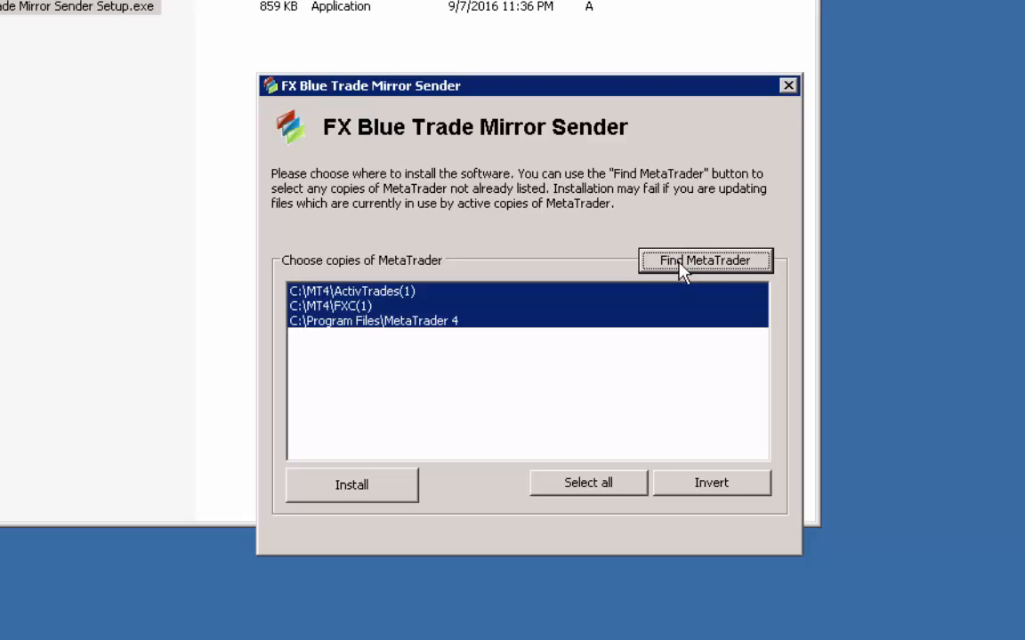
mouse_move(696, 272)
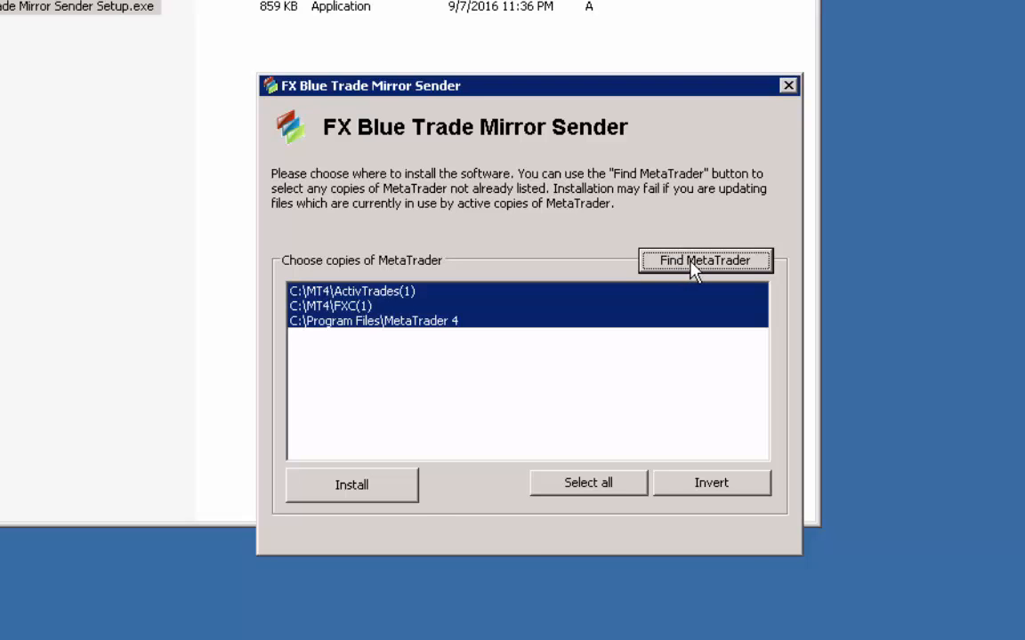
Step: Add C:\MT4\FXC(2) to the installer's MetaTrader list
click(704, 260)
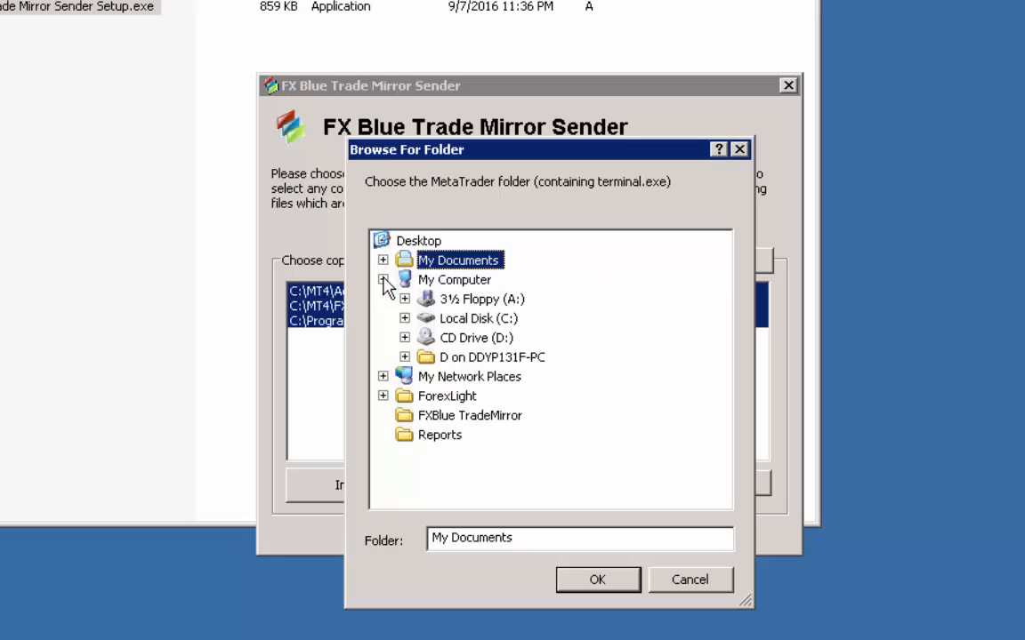
click(404, 318)
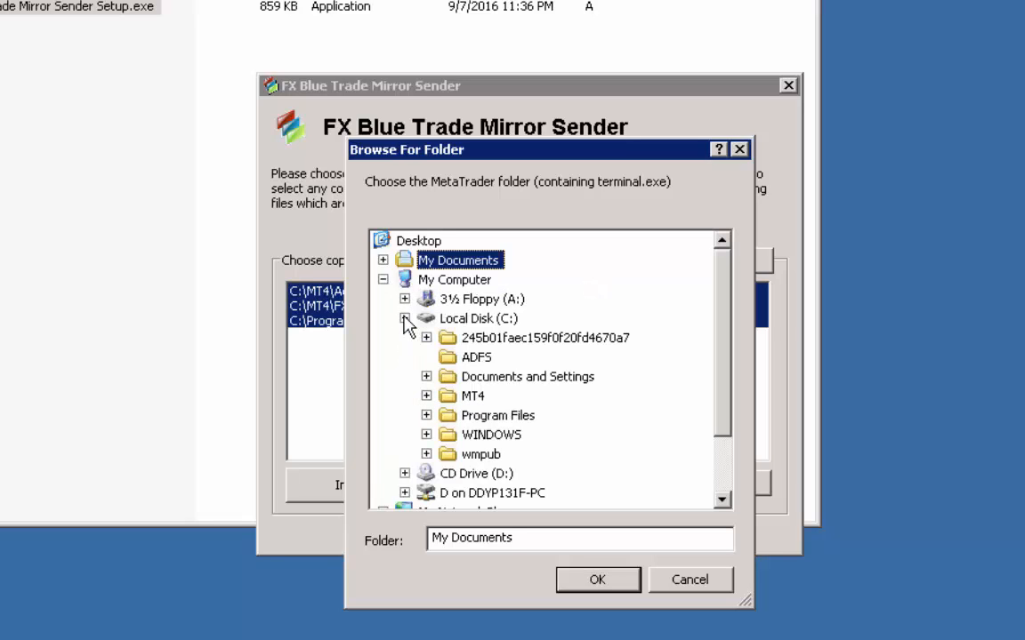
click(424, 395)
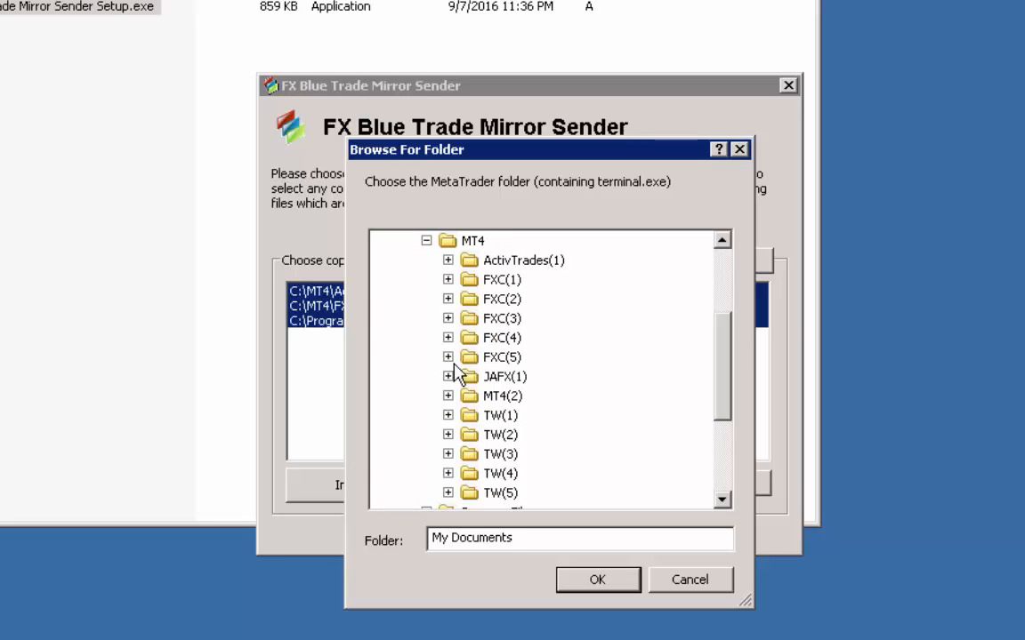
click(501, 299)
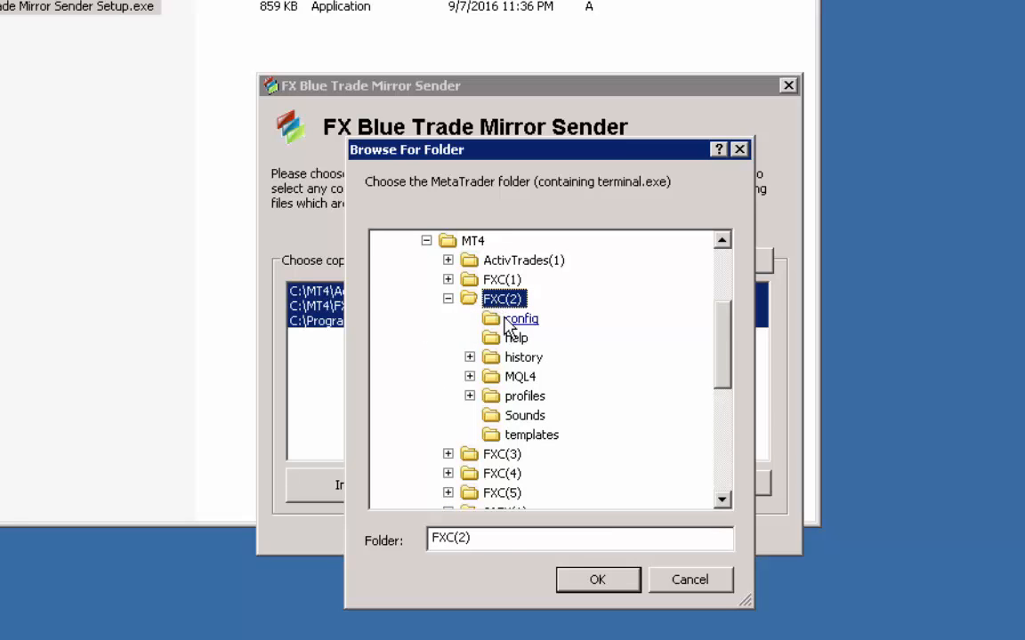
click(597, 580)
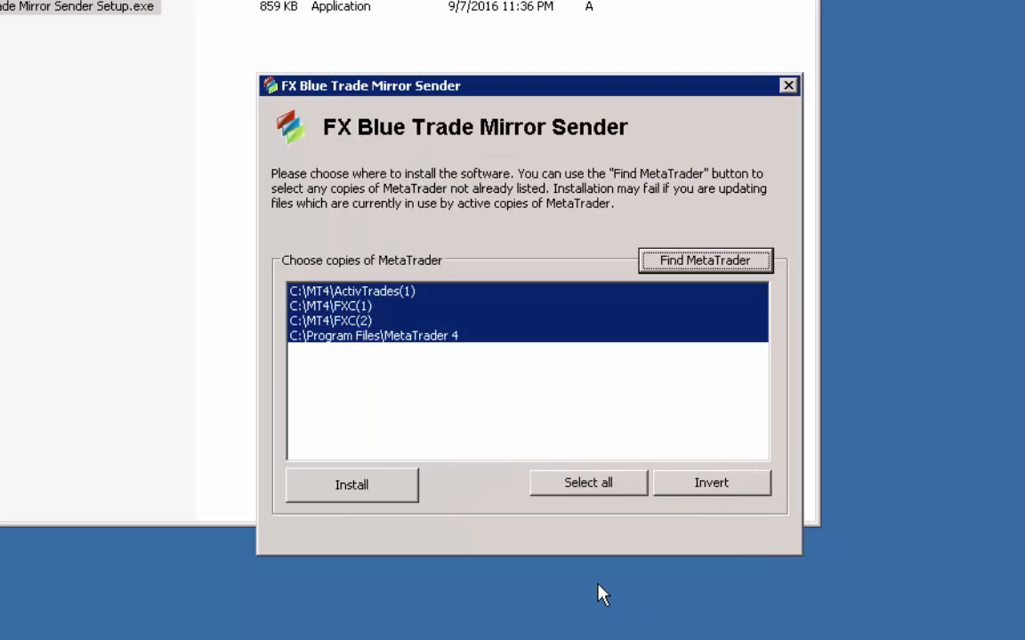
mouse_move(508, 586)
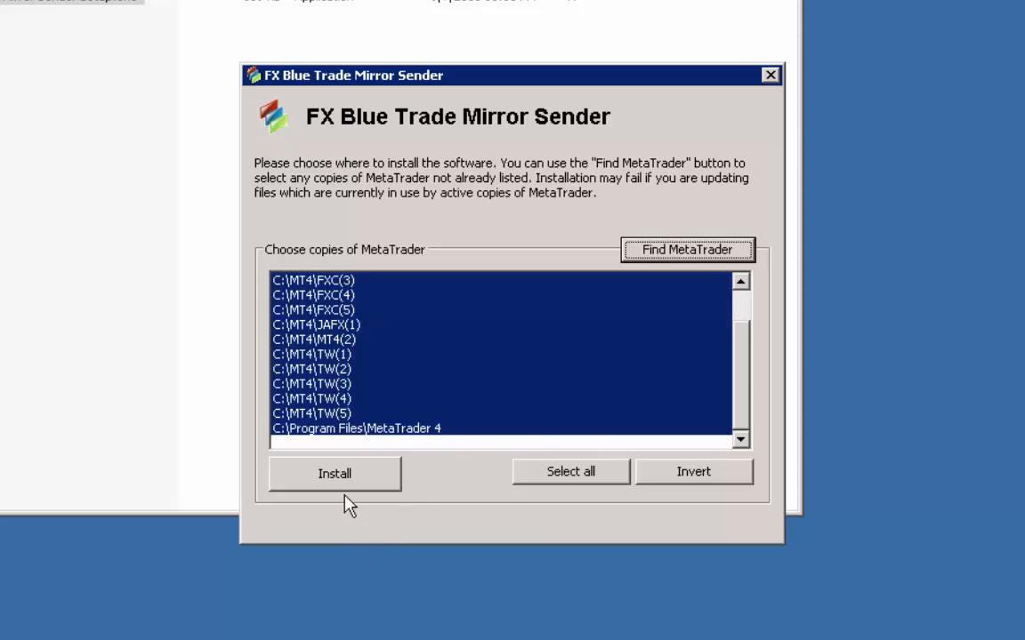
mouse_move(331, 487)
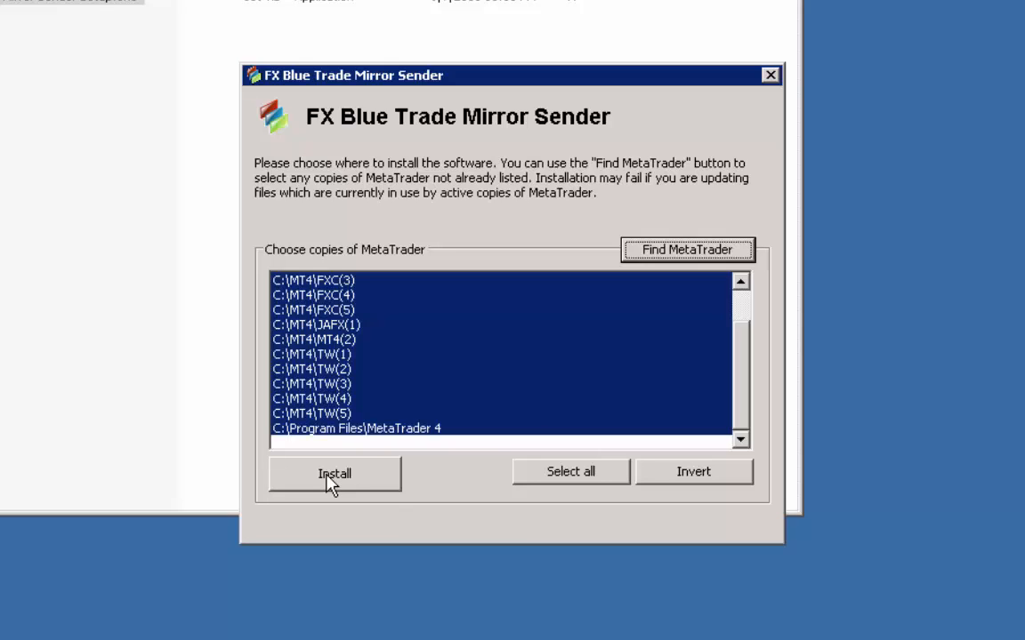
Step: Install the sender into all selected MetaTrader copies, including FXC, JAFX and TW folders
click(335, 474)
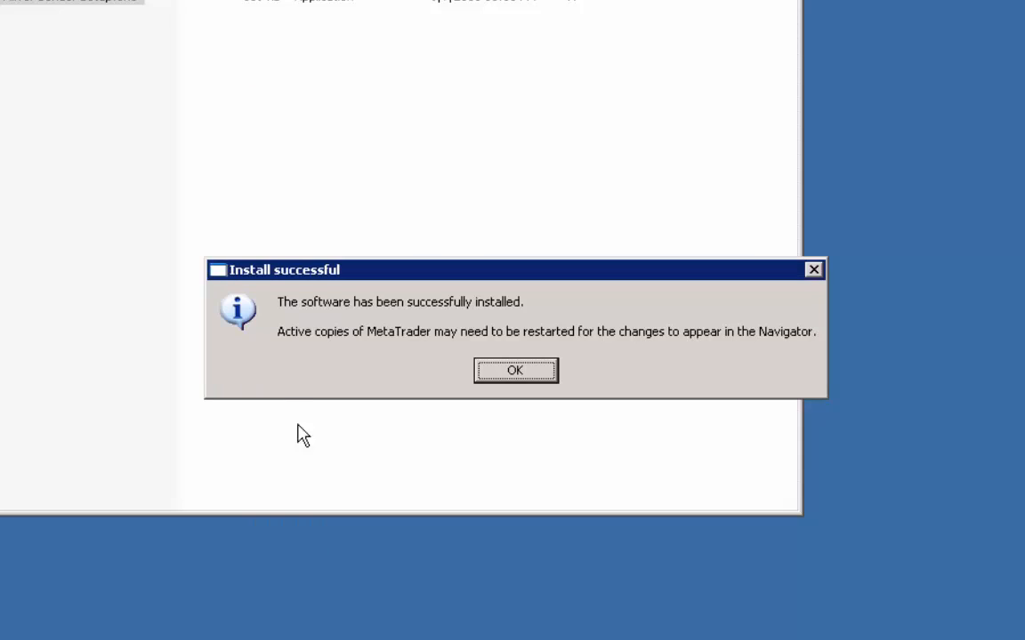
mouse_move(253, 287)
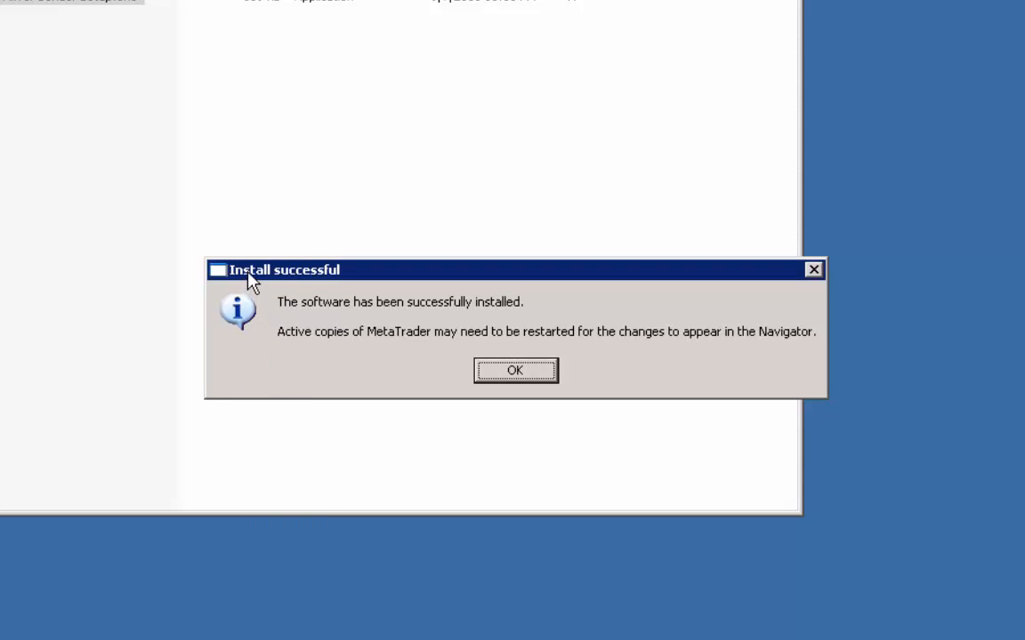
mouse_move(352, 371)
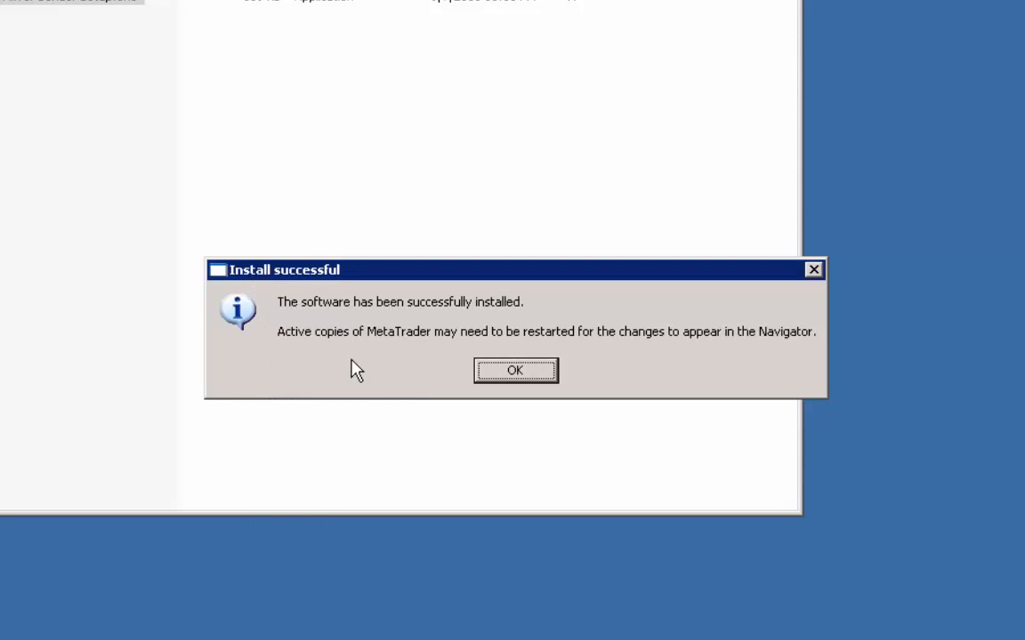
mouse_move(509, 340)
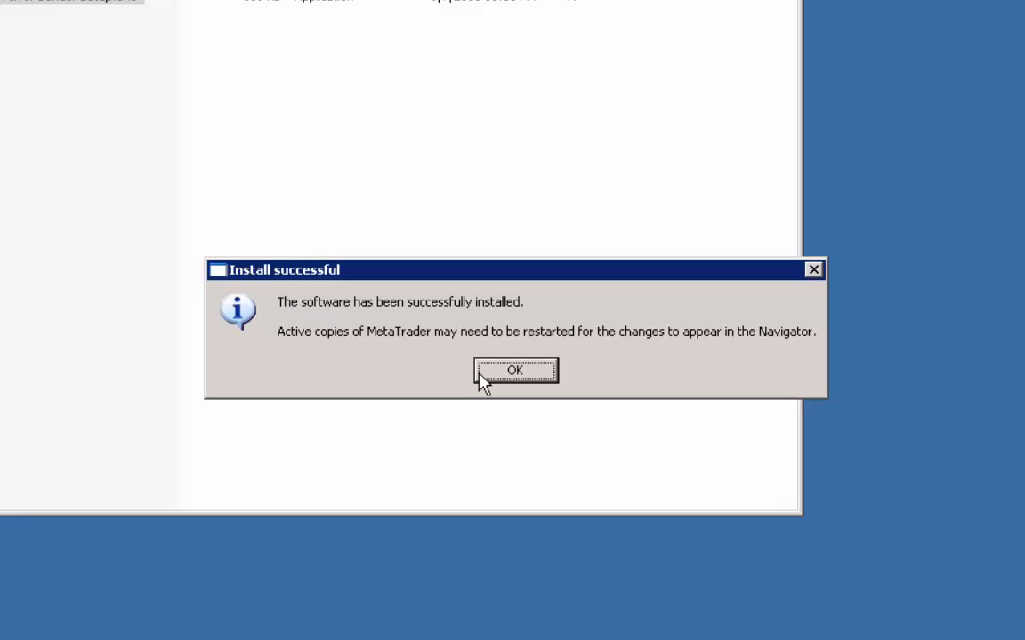
mouse_move(728, 380)
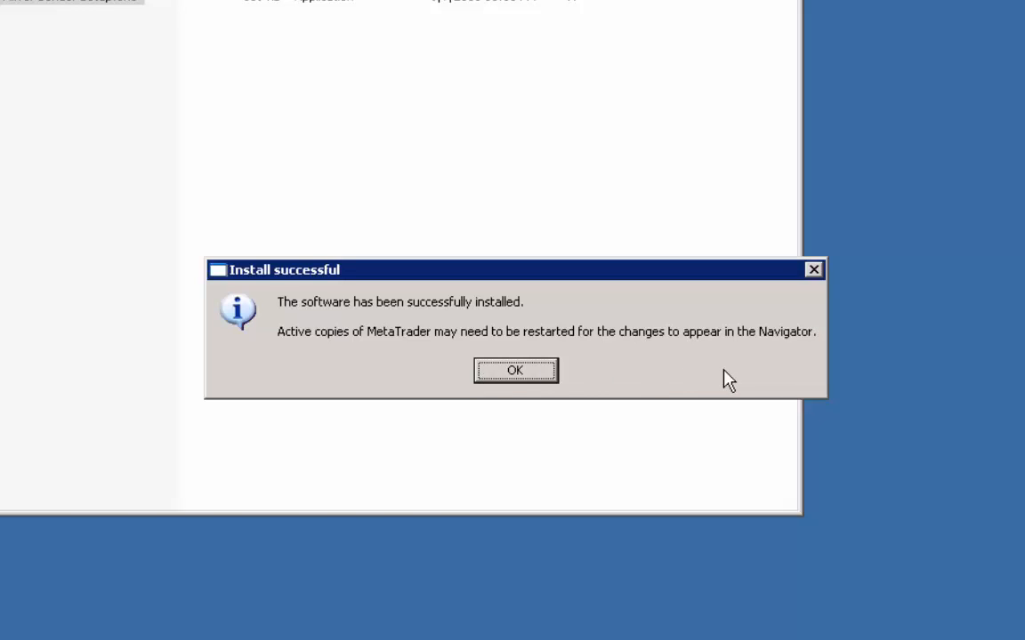
mouse_move(523, 376)
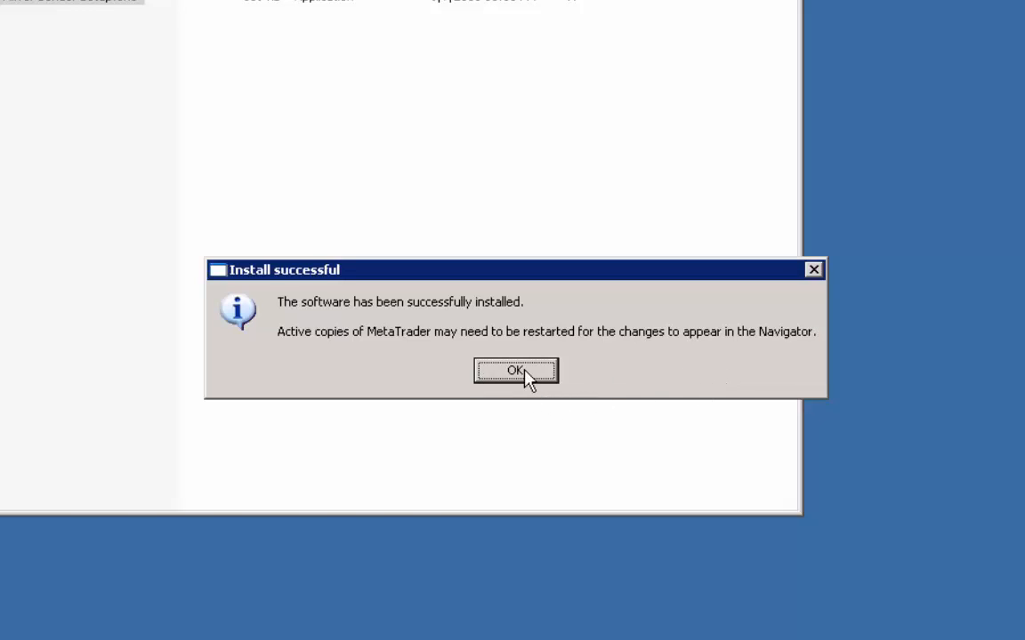
Step: Dismiss the 'Install successful' message
click(512, 370)
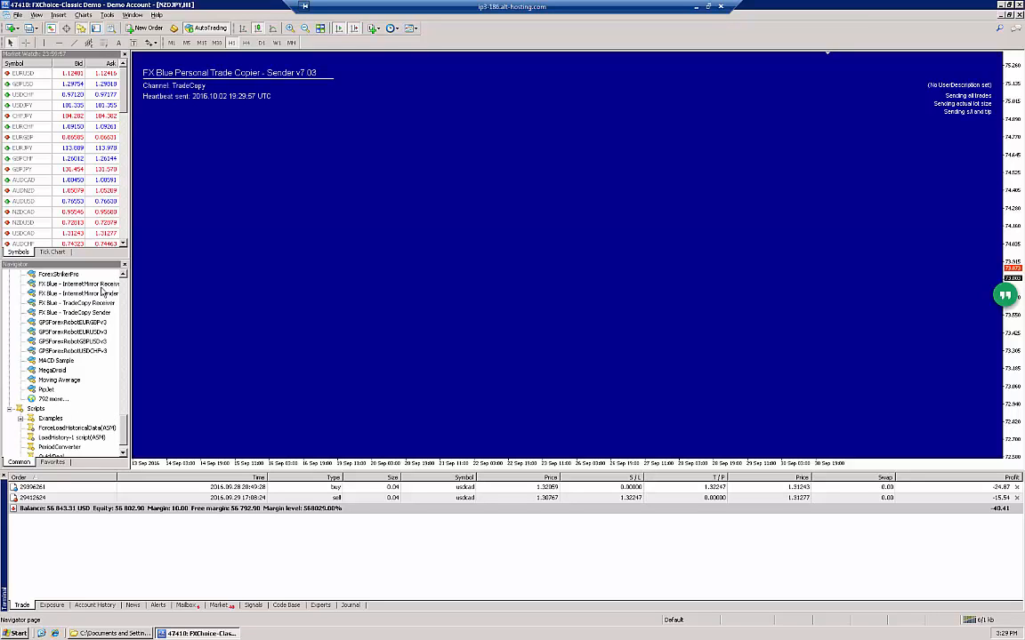
Step: Select FX Blue - InternetMirror Sender in the FXChoice Navigator, then briefly restore and minimize Explorer
click(78, 294)
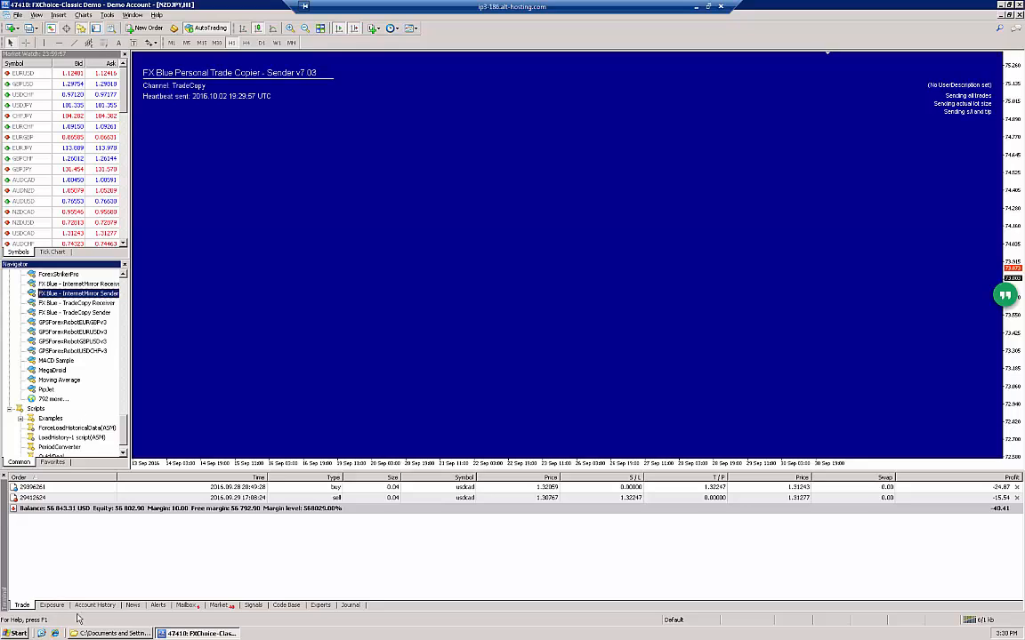
click(111, 634)
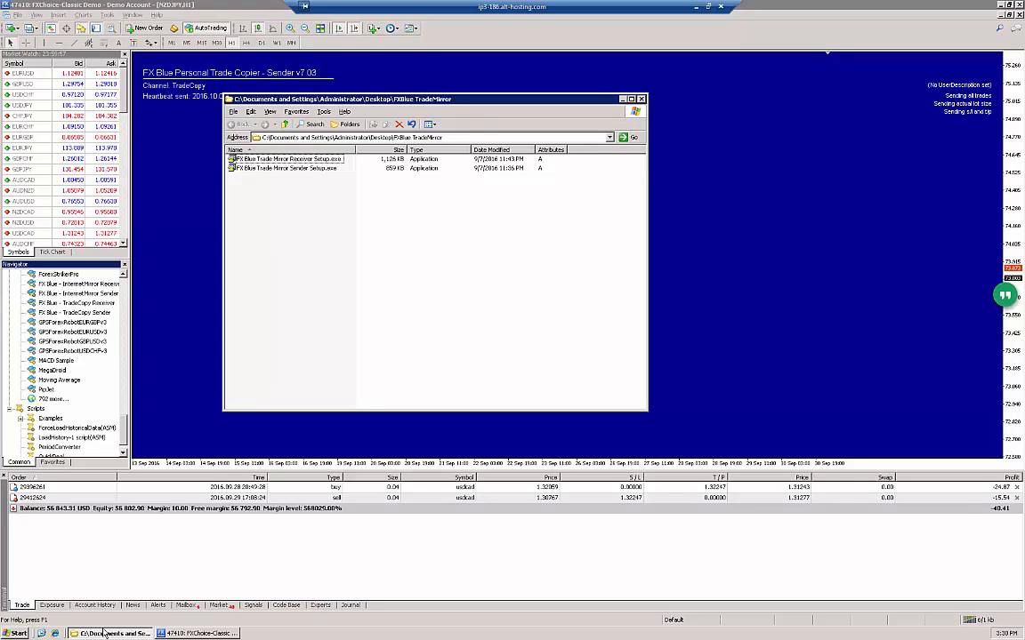
click(647, 100)
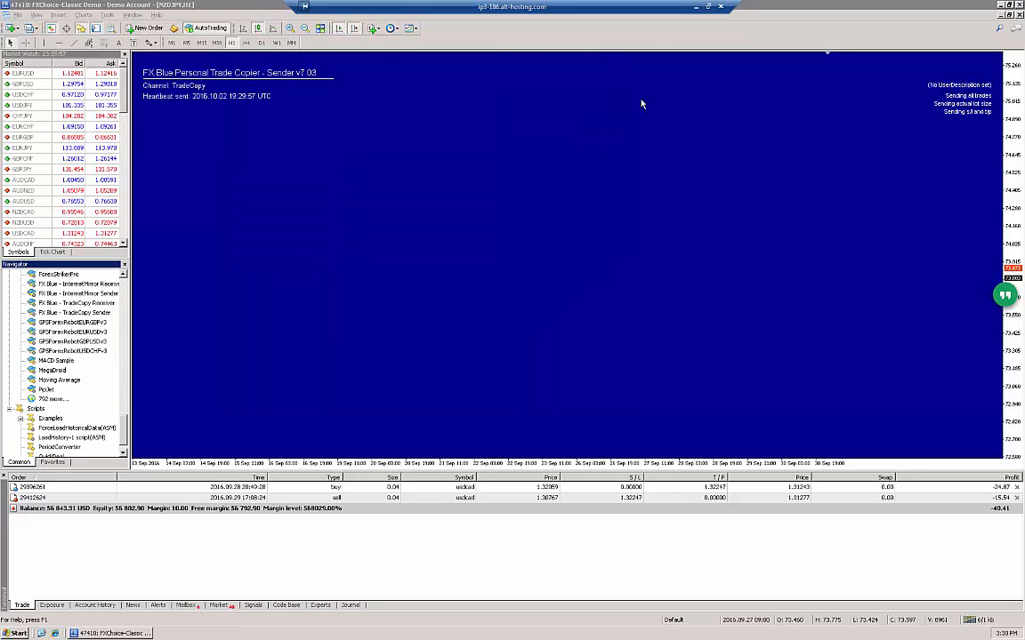
Step: Launch TW(1), confirm its Navigator lists InternetMirror Sender, then launch TW(2)
click(693, 6)
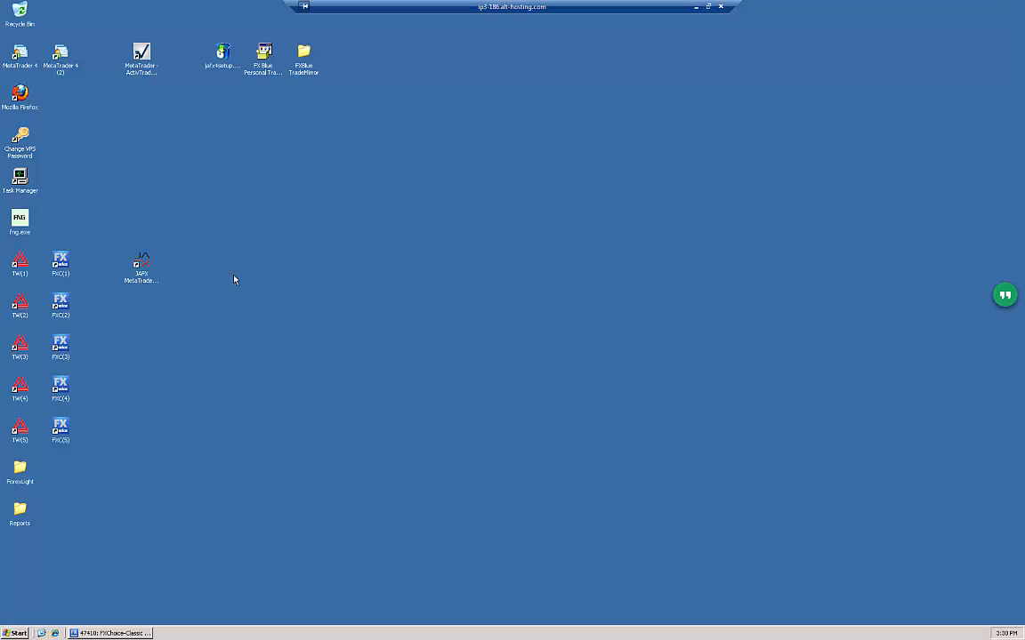
click(18, 265)
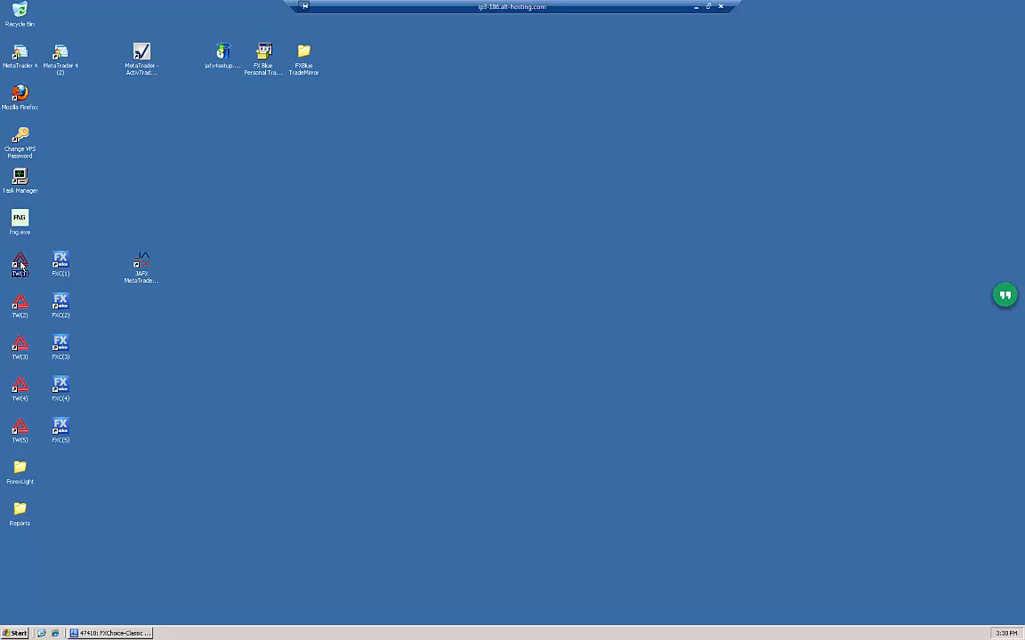
double_click(20, 265)
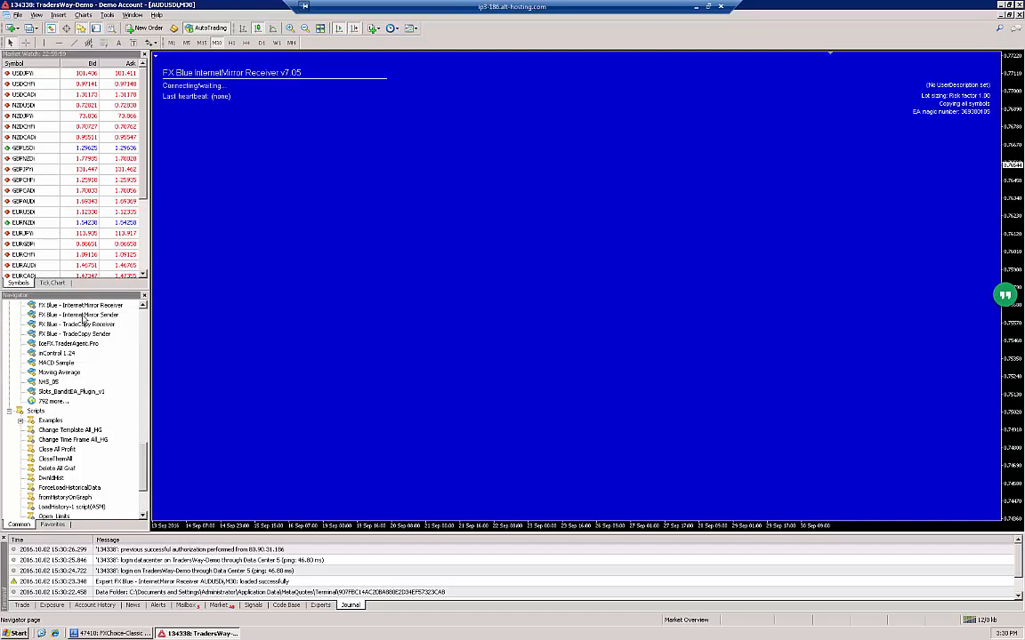
click(78, 315)
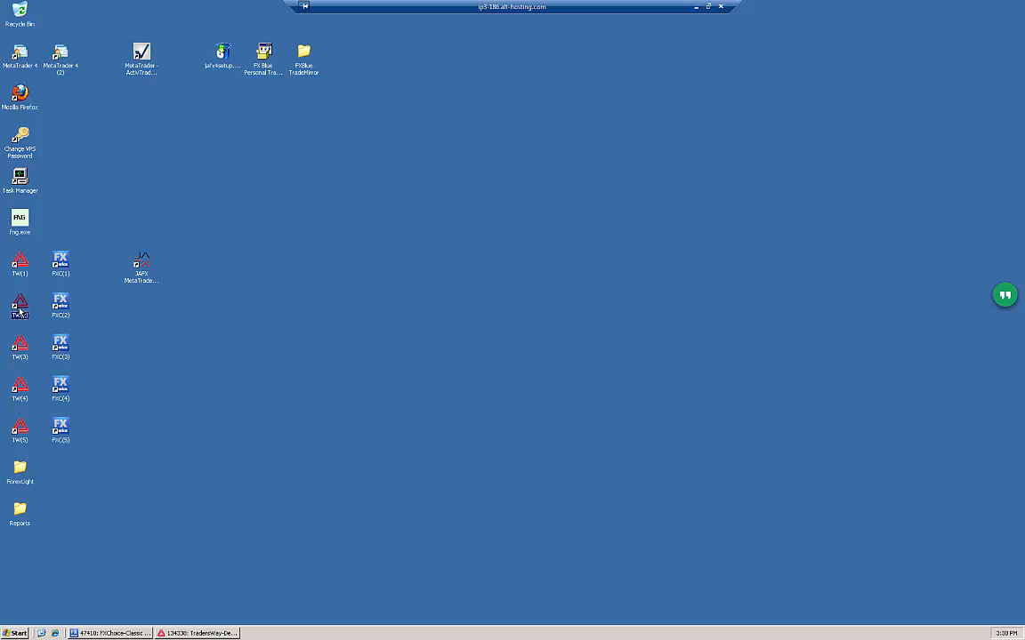
double_click(20, 314)
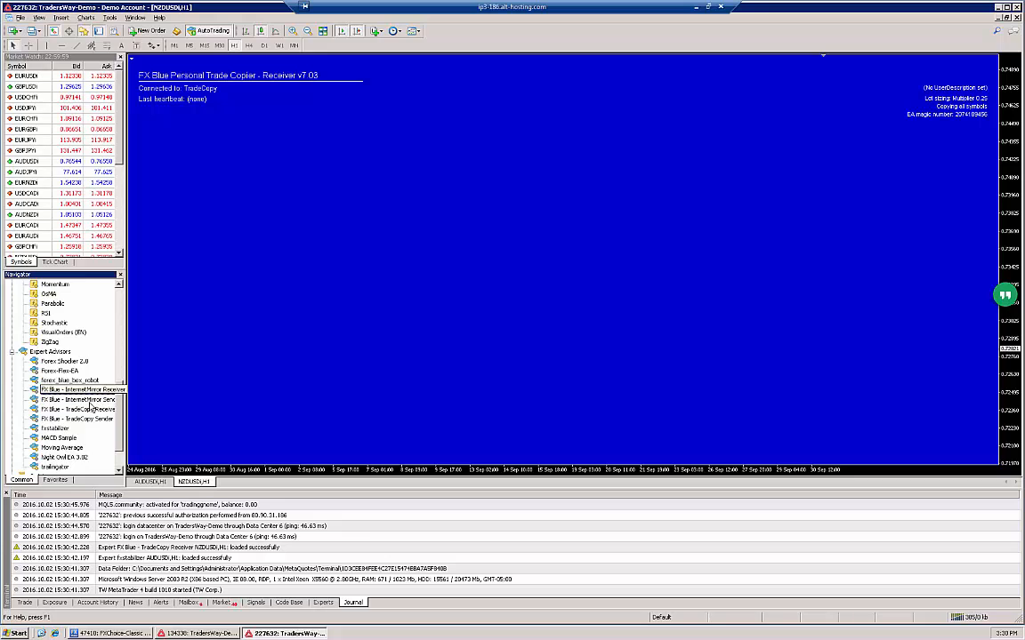
click(80, 411)
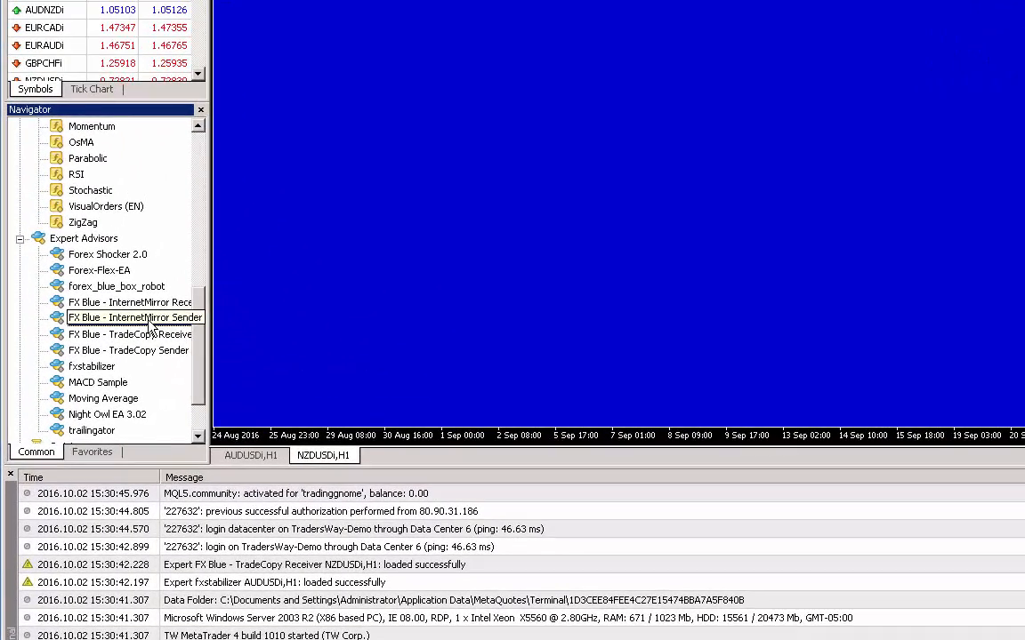
click(136, 318)
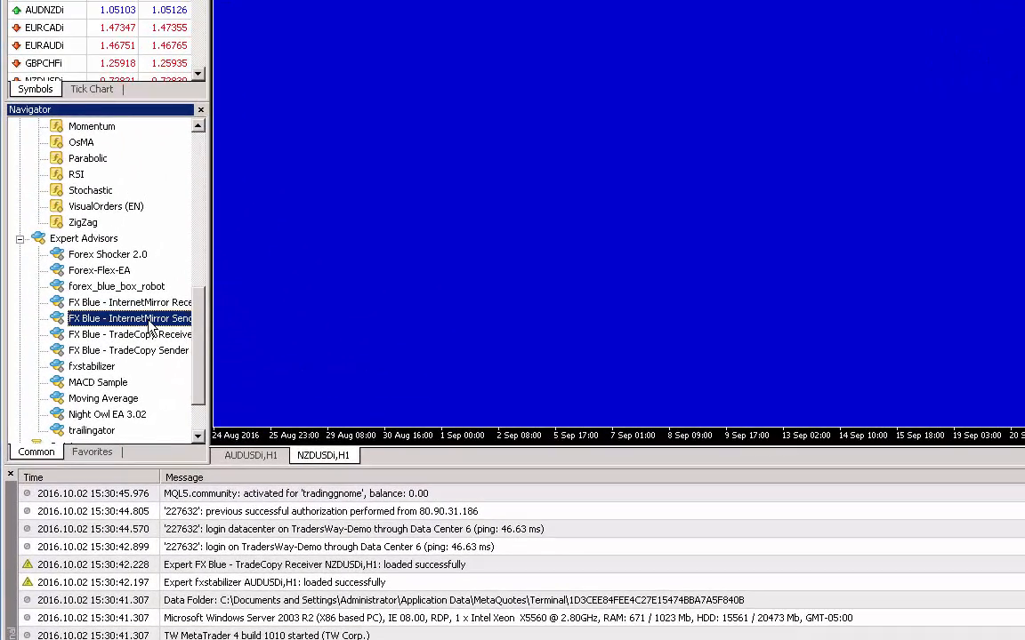
mouse_move(86, 358)
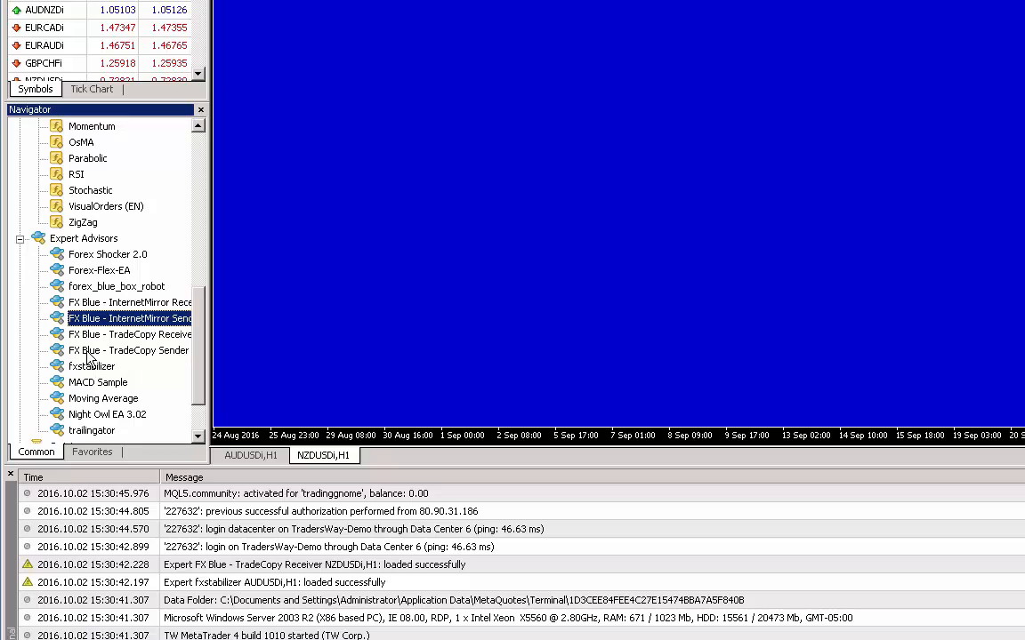
click(129, 334)
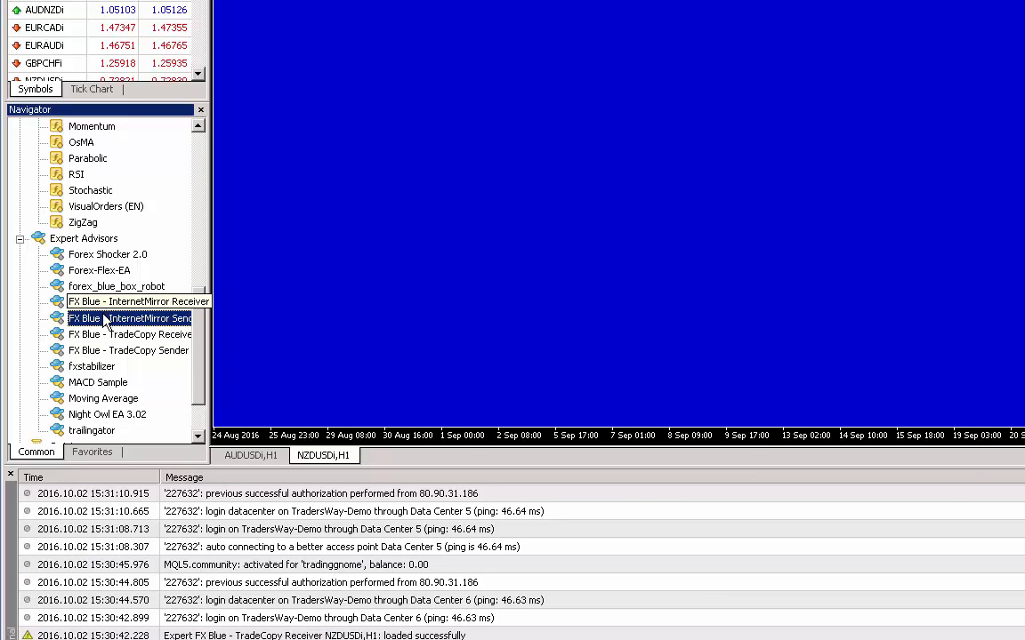
click(134, 318)
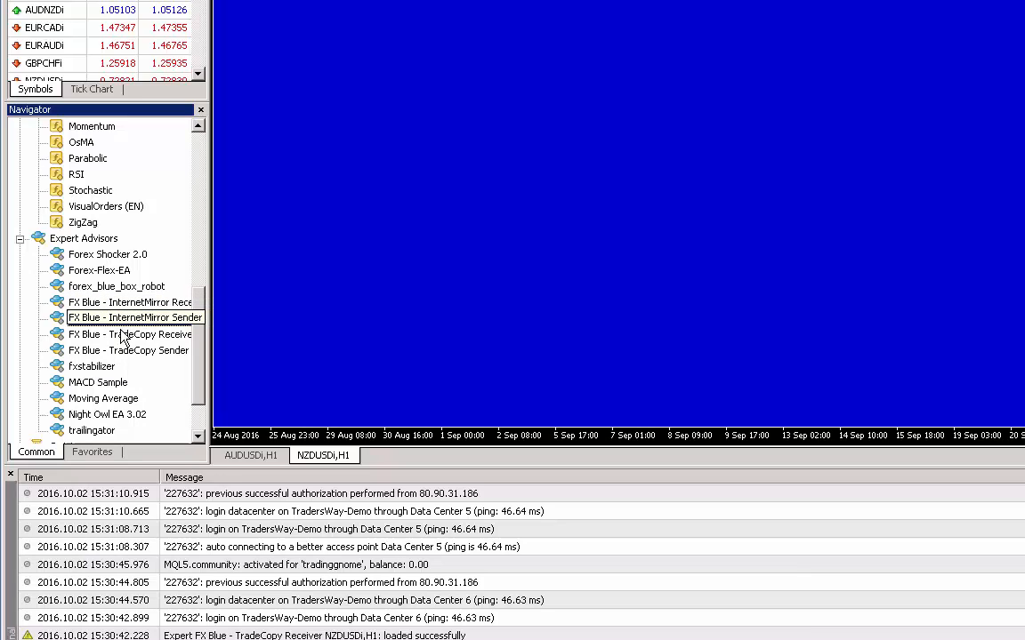
click(131, 333)
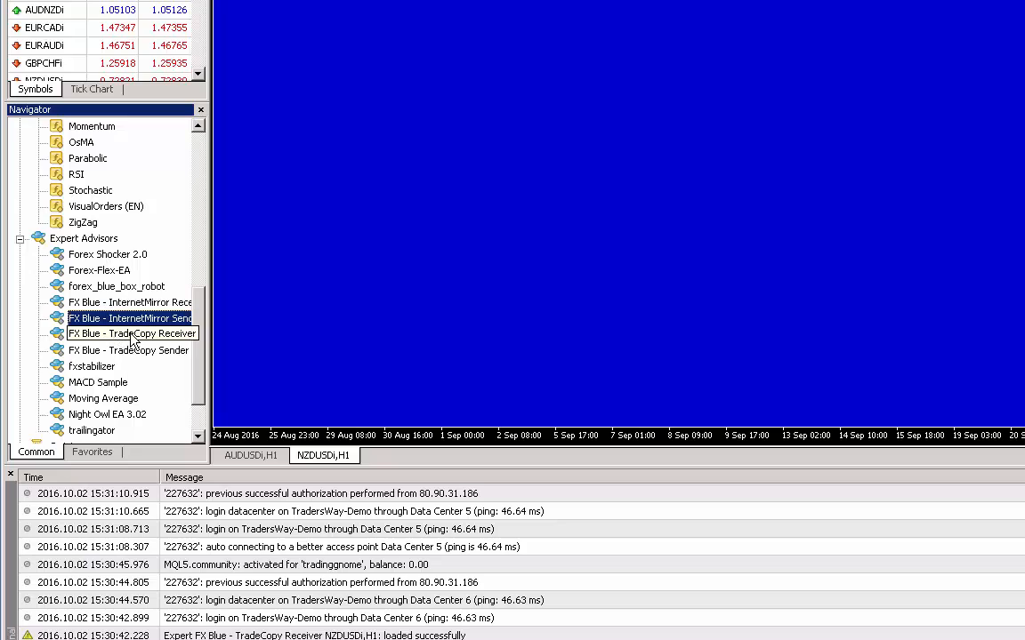
mouse_move(138, 340)
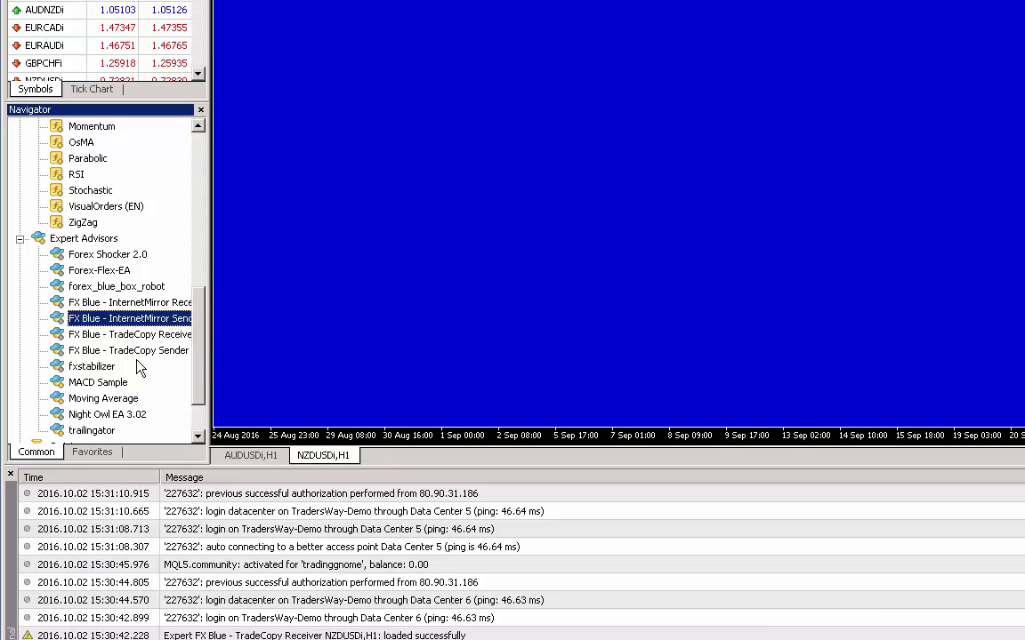
click(129, 350)
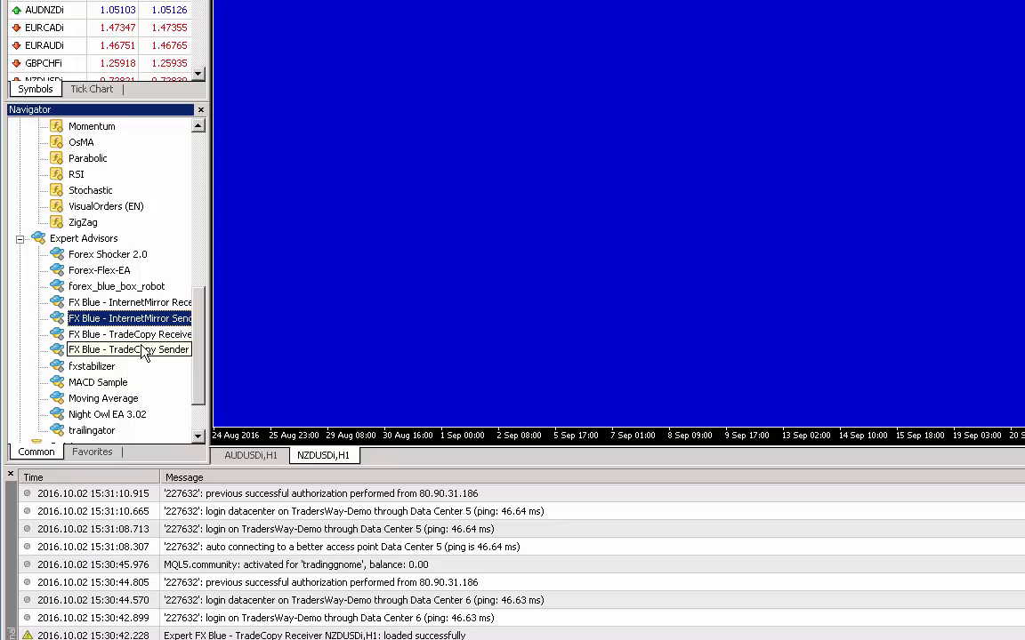